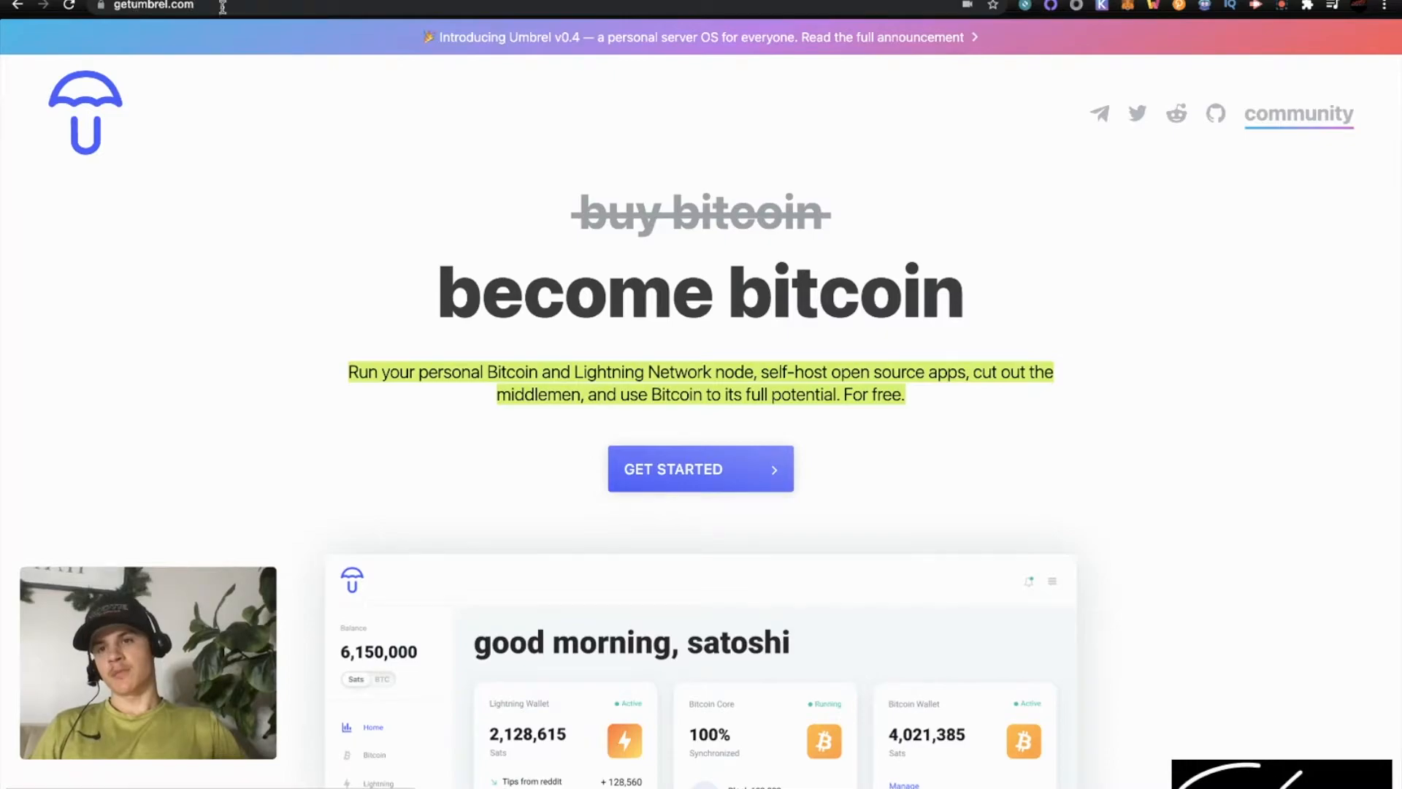
mouse_move(777, 475)
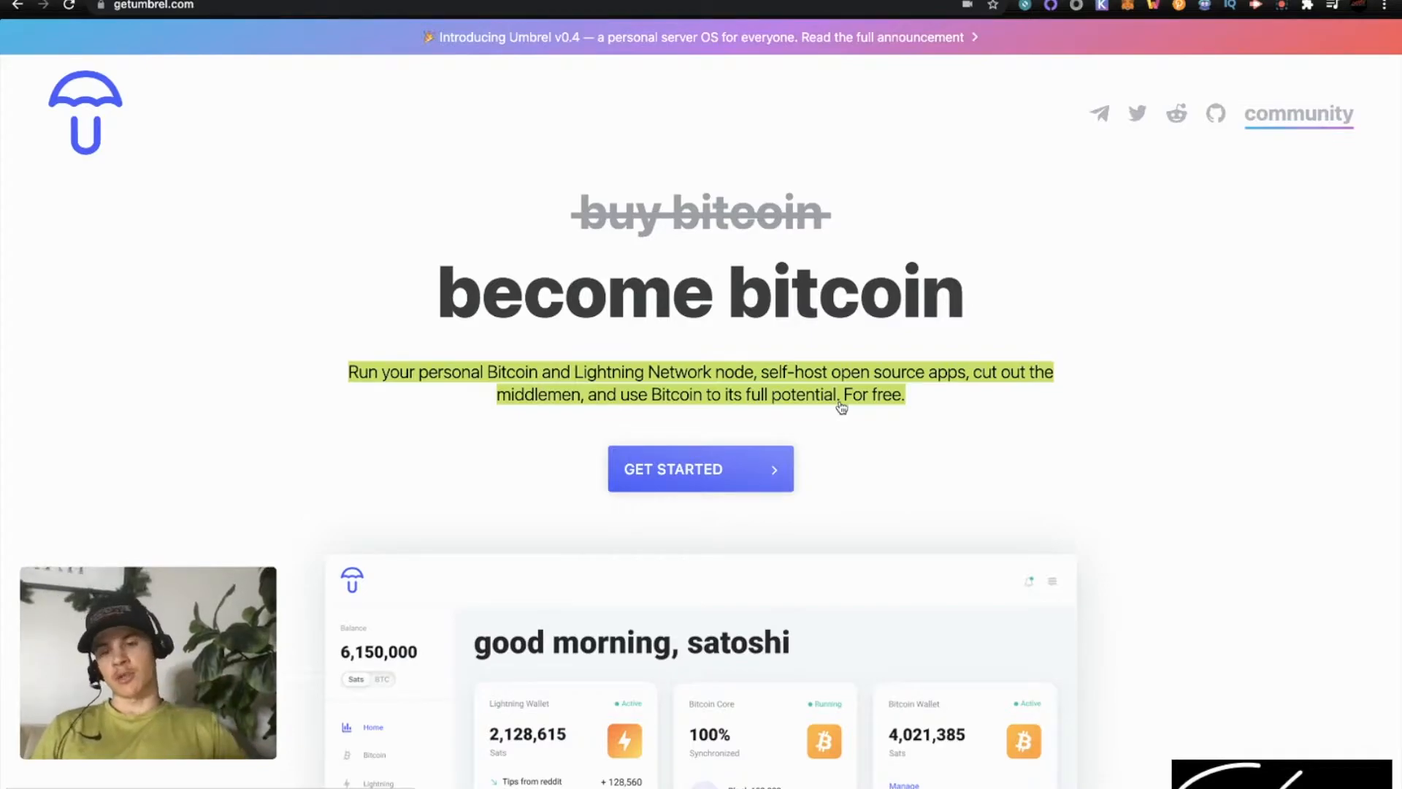
Scroll the homepage to the dashboard preview showing wallet, Bitcoin Core and Tor cards
scroll(down, 3)
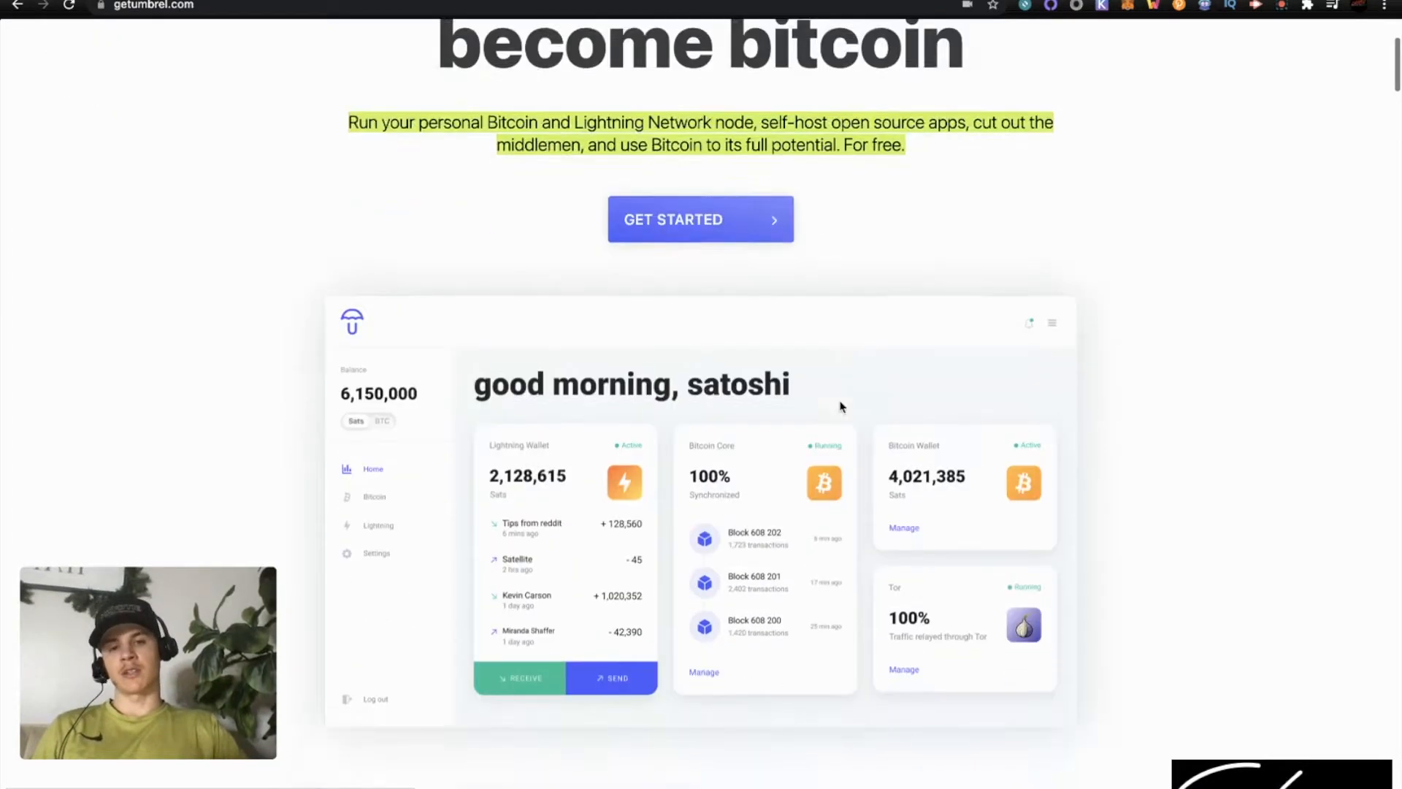
scroll(down, 3)
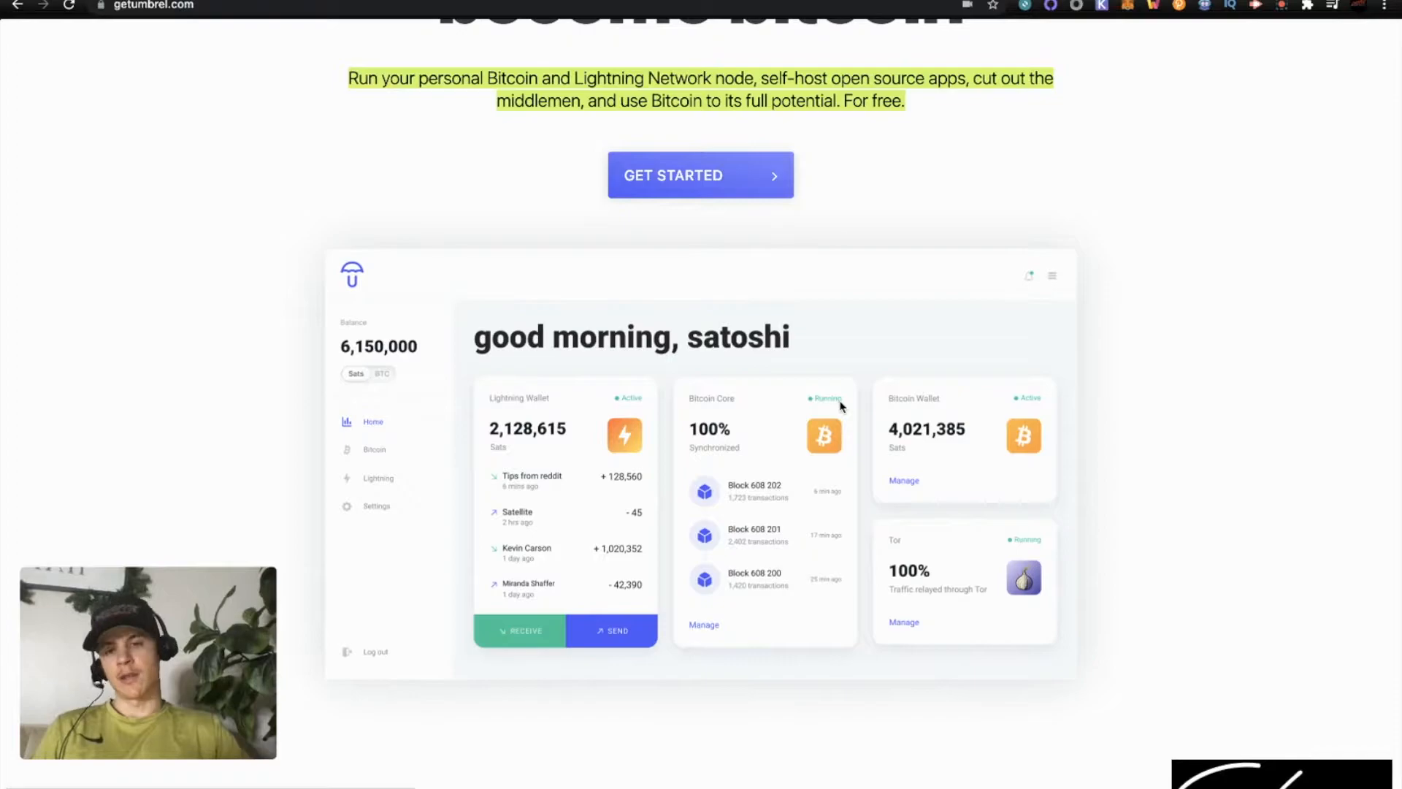
mouse_move(557, 338)
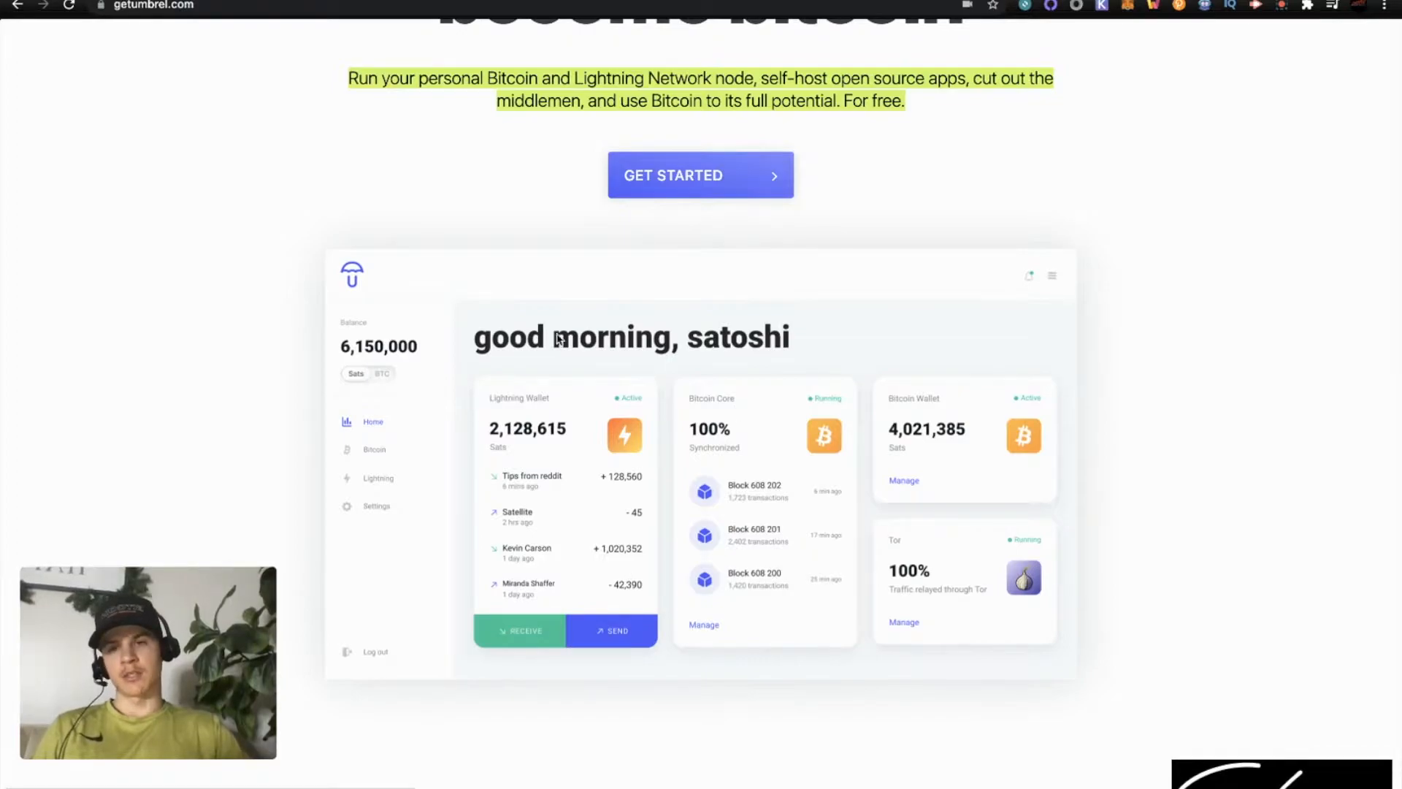
click(700, 174)
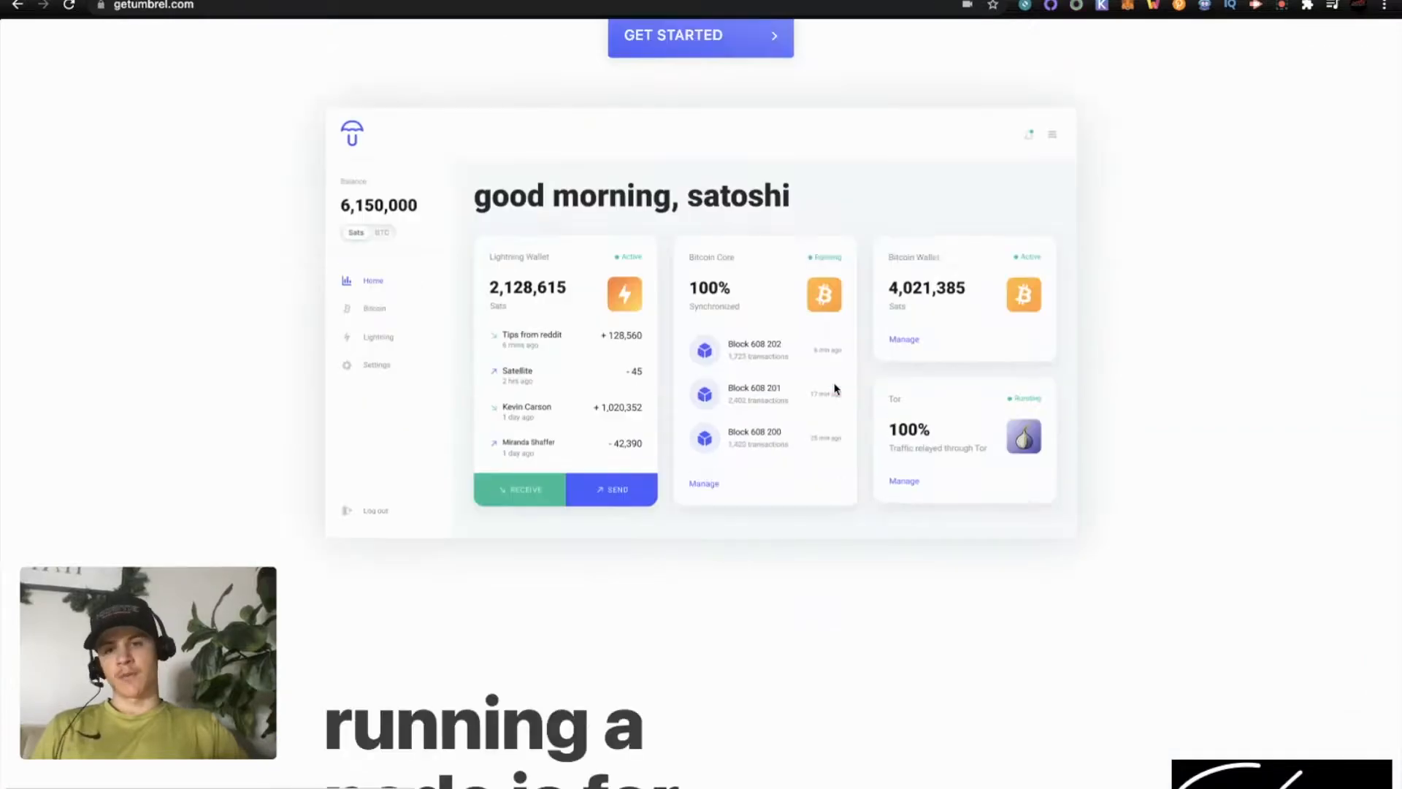
Scroll down to the Without/With Umbrel wallet-to-node comparison diagram
scroll(down, 3)
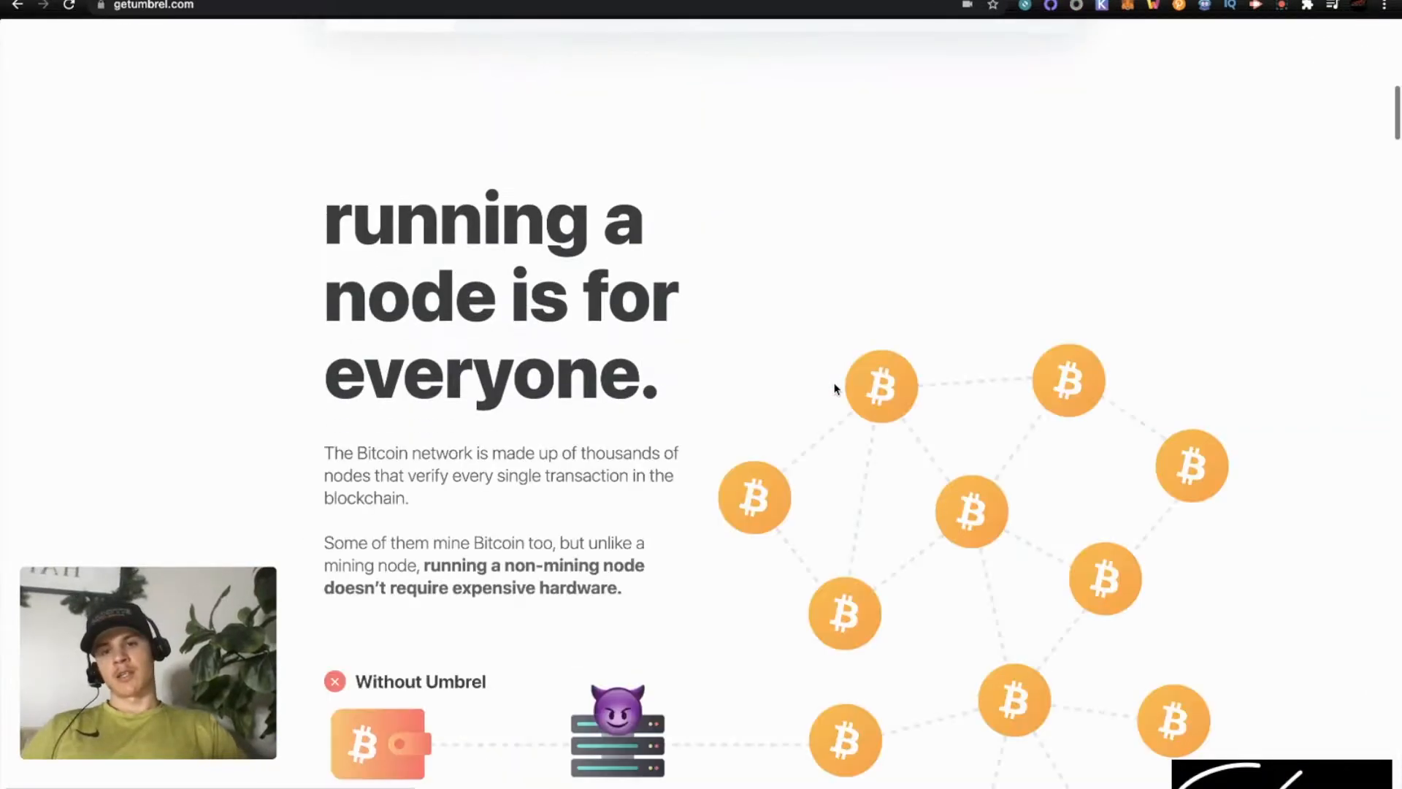
scroll(down, 3)
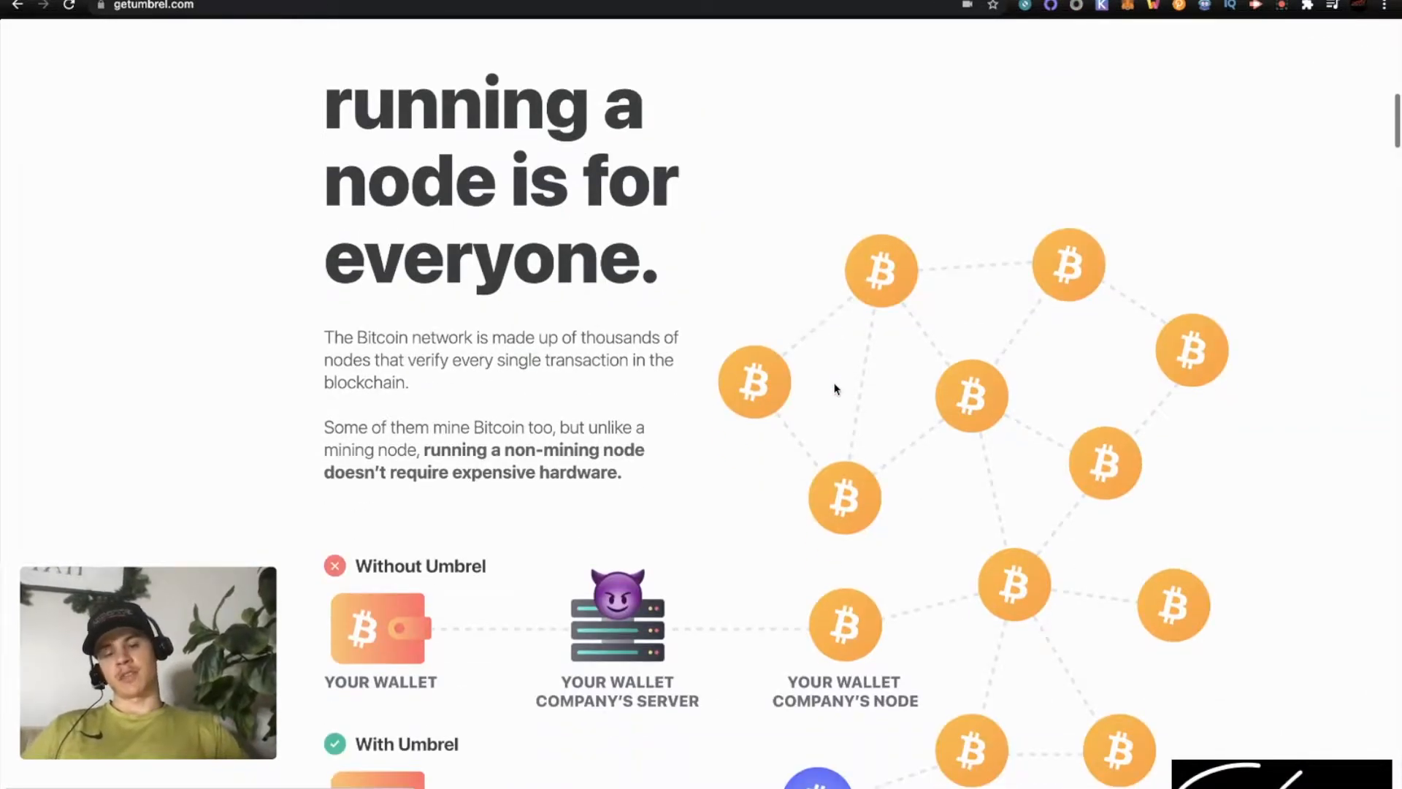
scroll(down, 3)
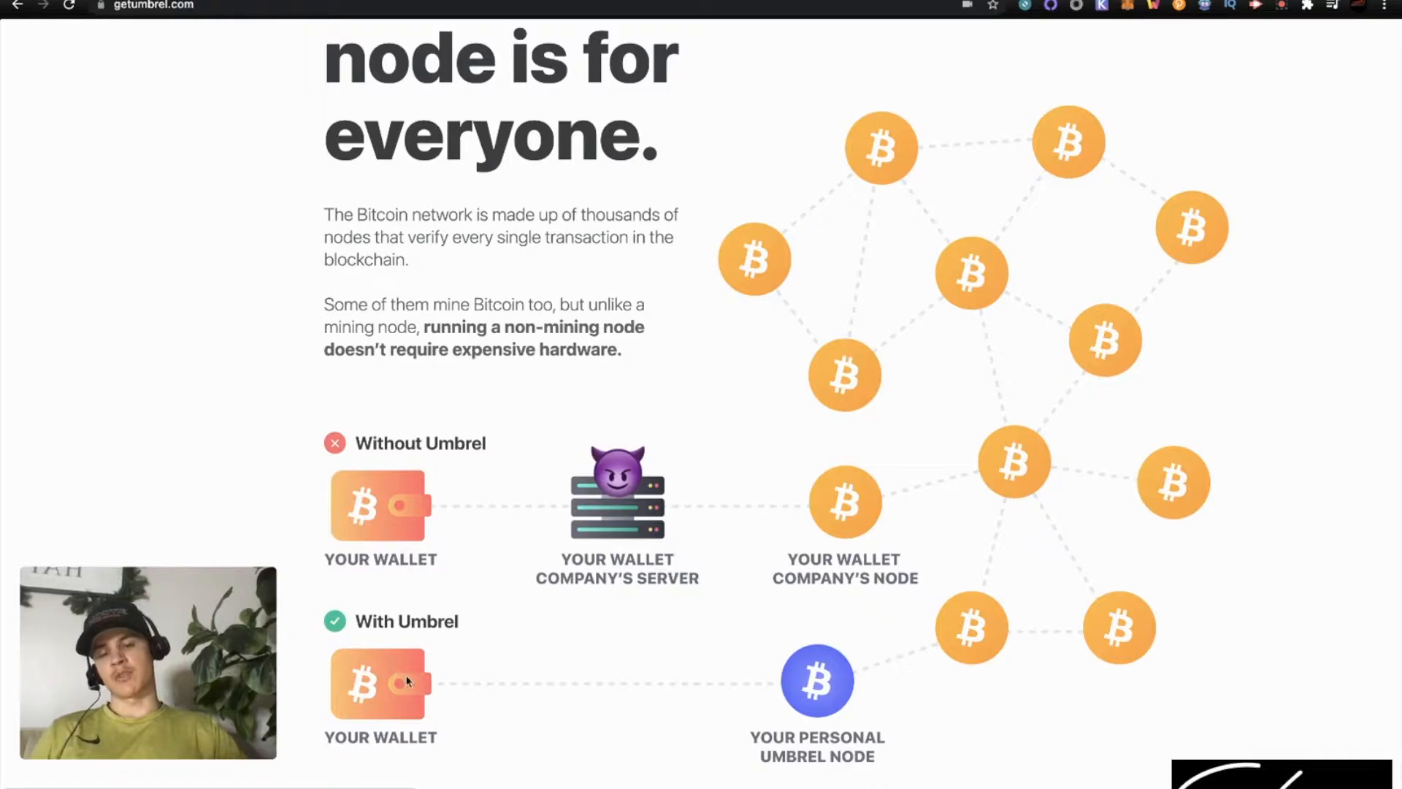
mouse_move(666, 684)
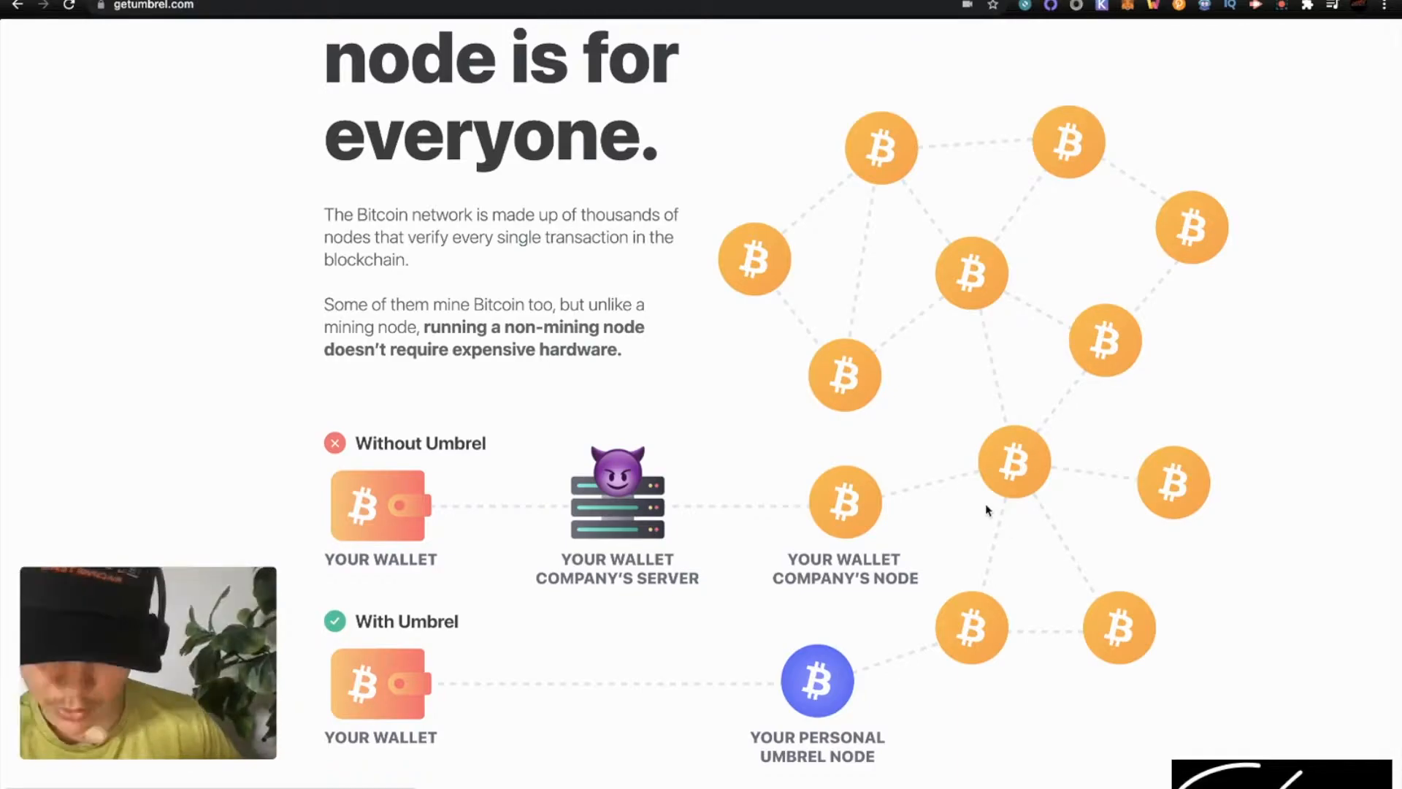
mouse_move(626, 590)
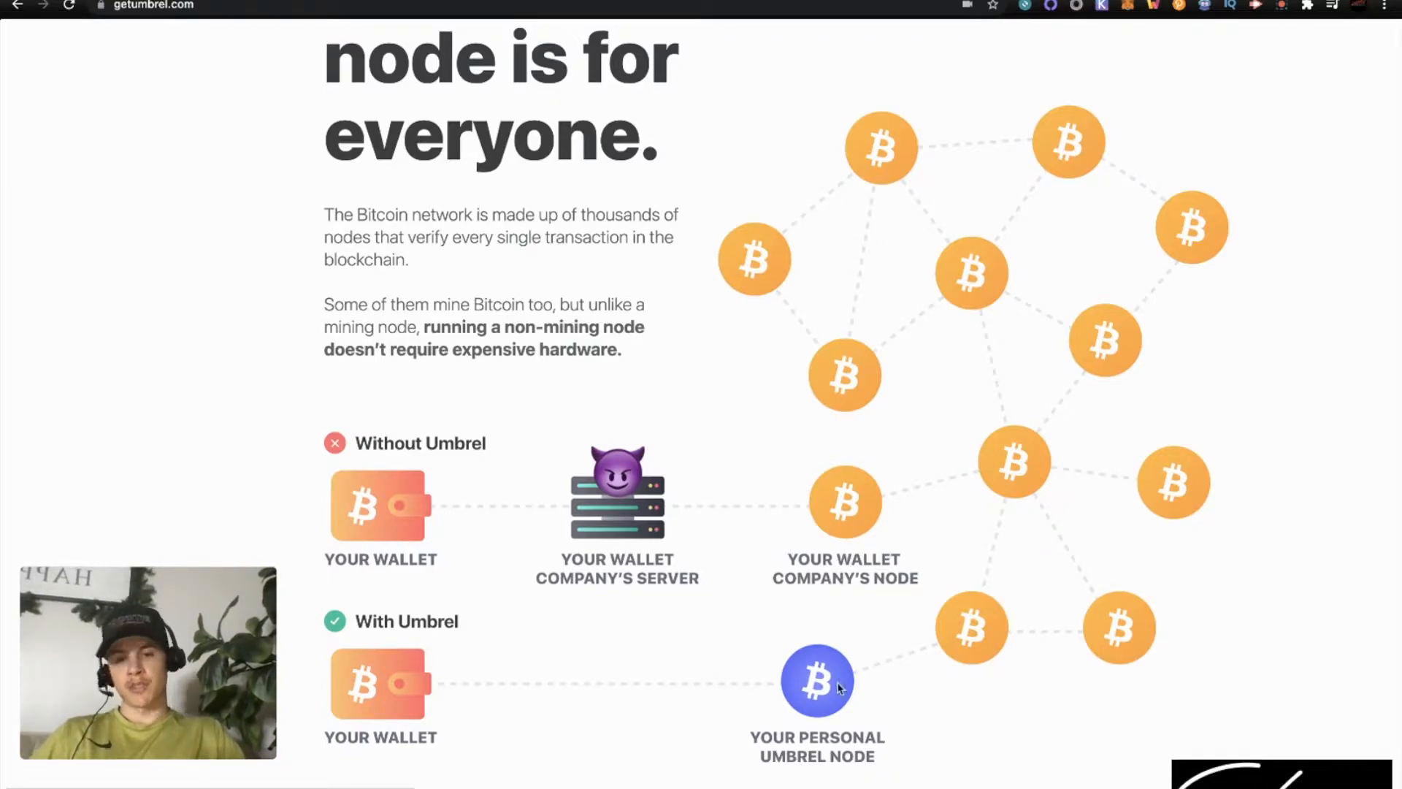
mouse_move(517, 626)
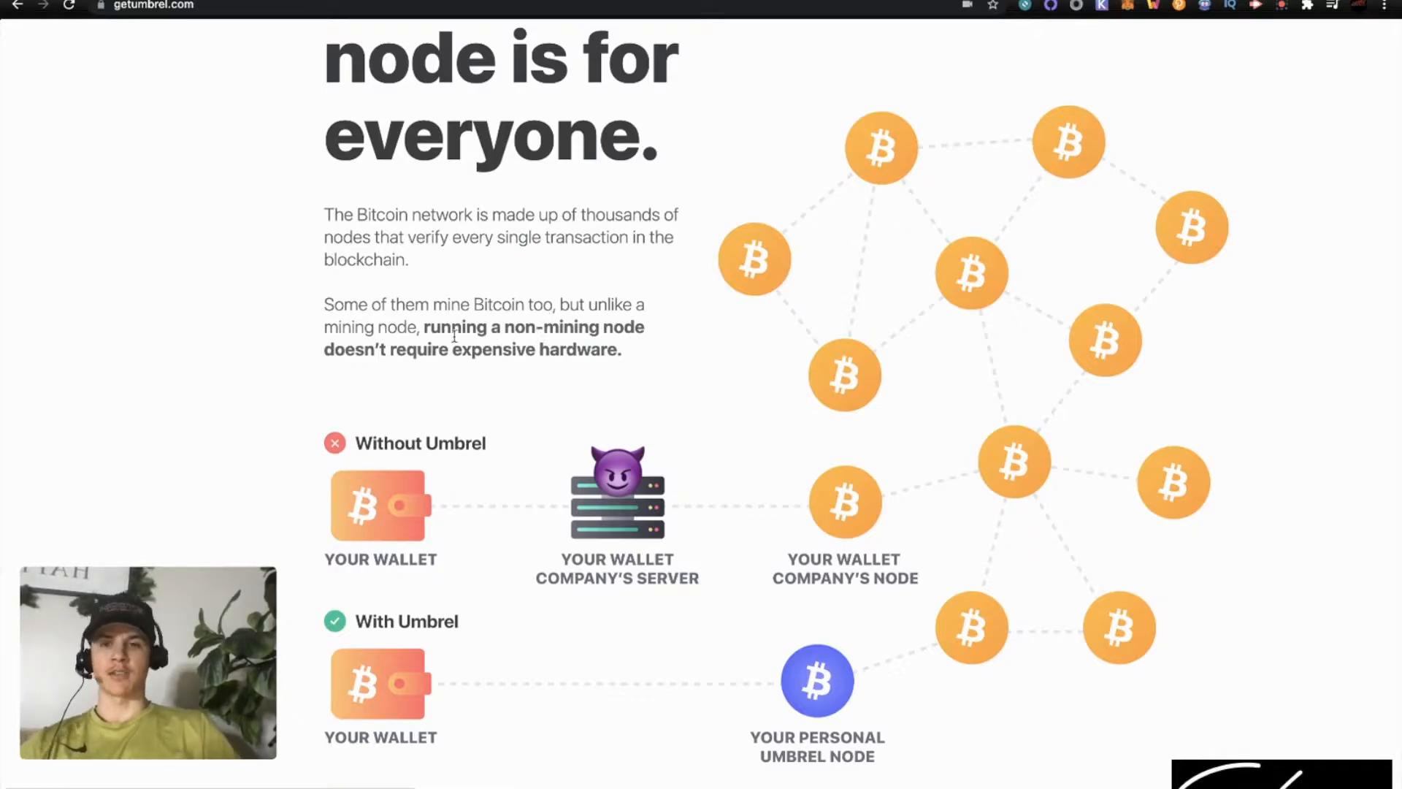
Scroll down to the wallet logo grid listing Electrum, BlueWallet and Sparrow
scroll(down, 3)
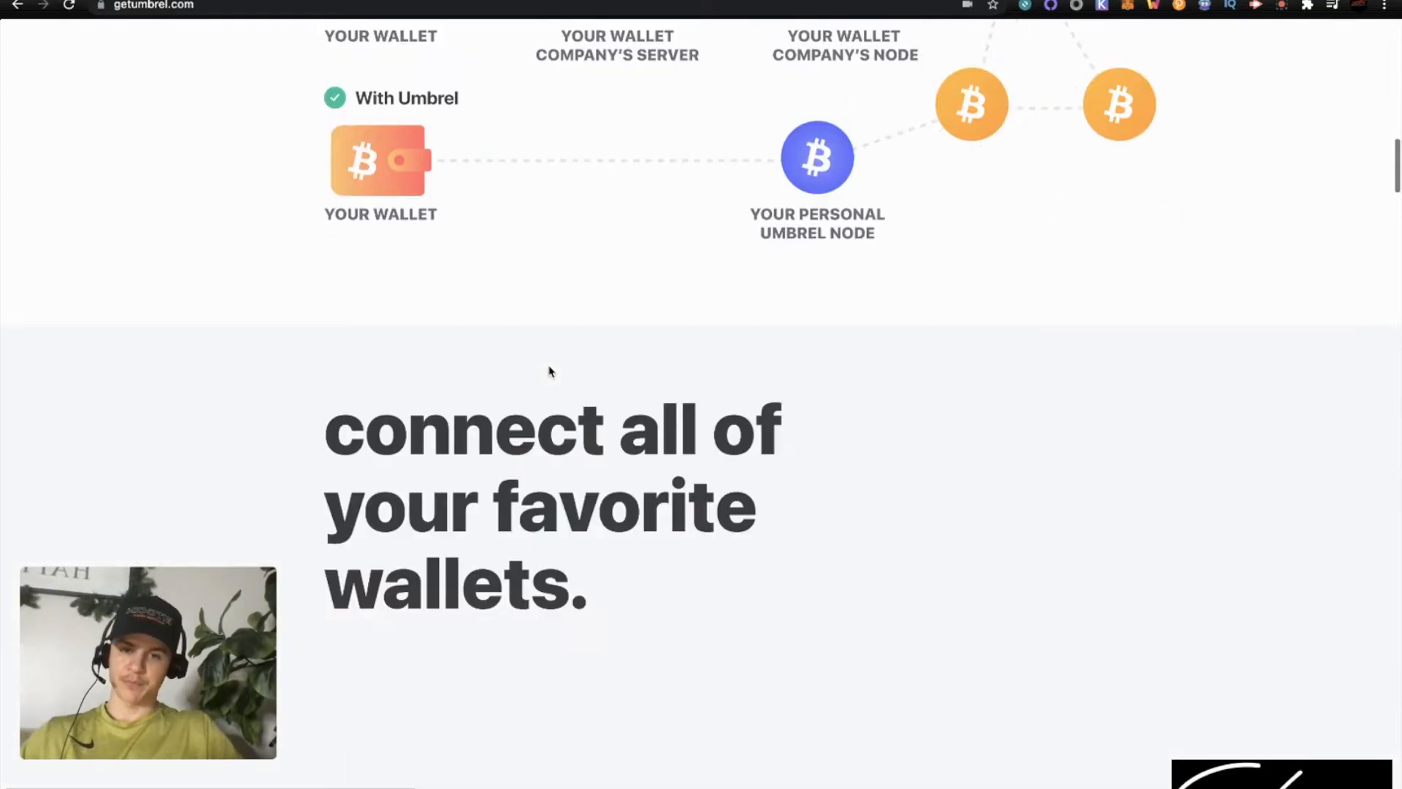
scroll(down, 3)
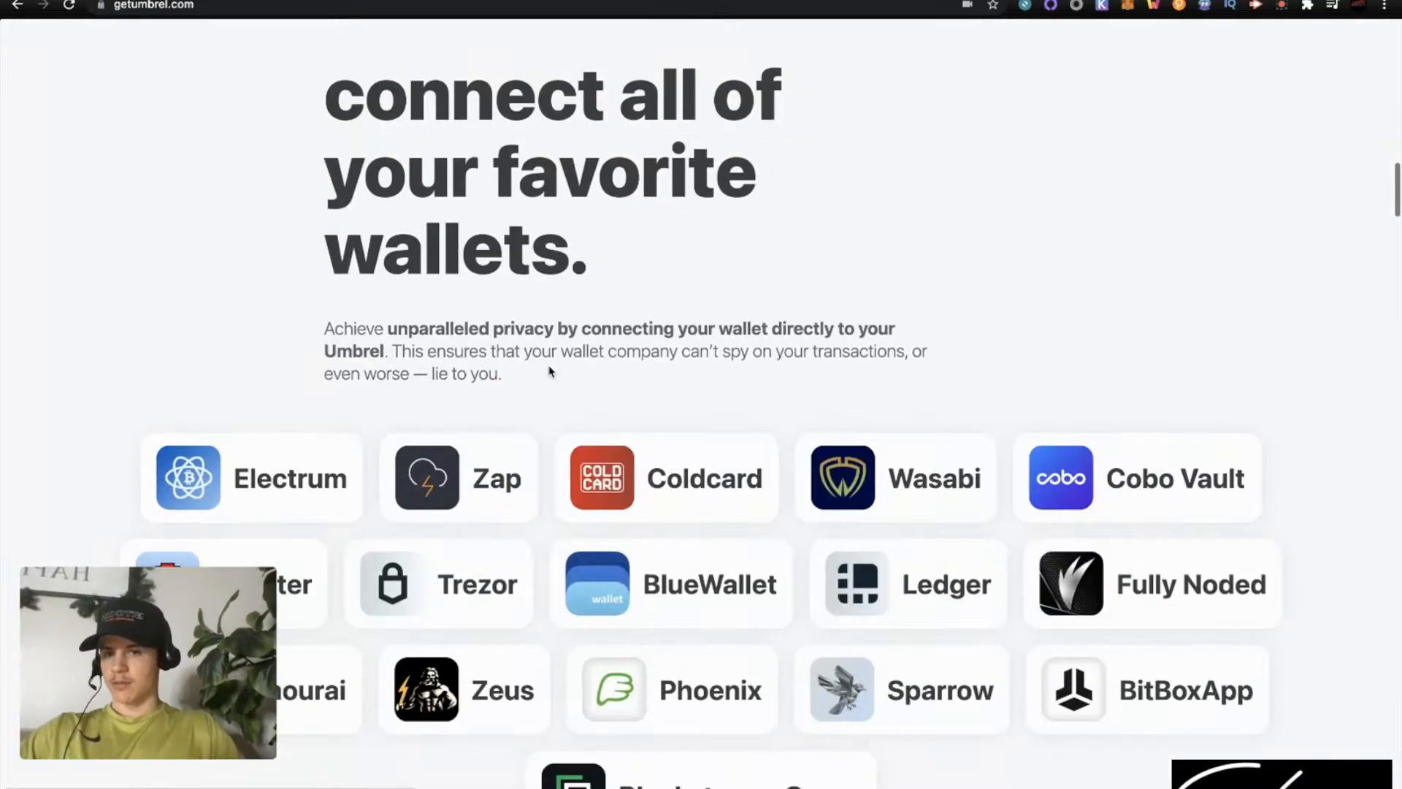
scroll(down, 3)
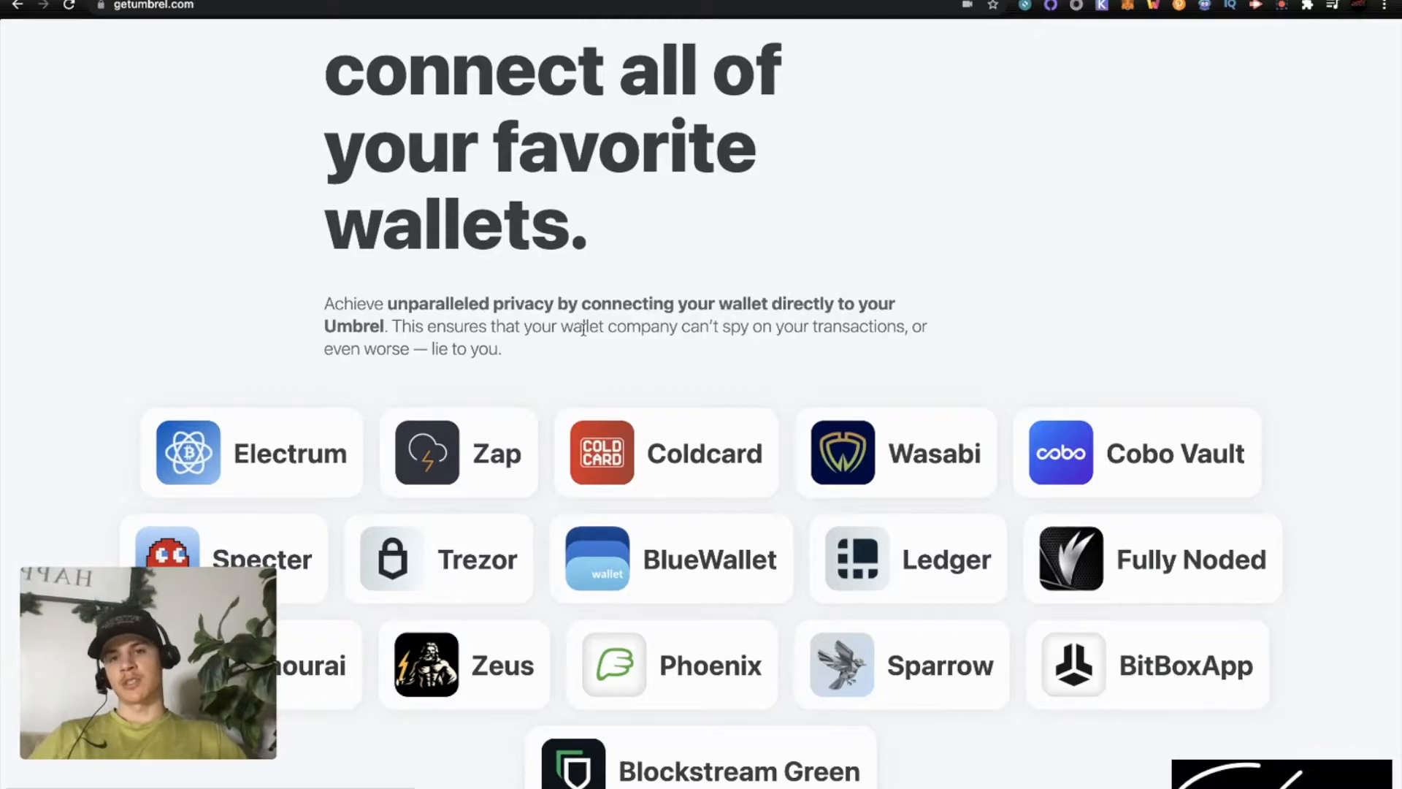
mouse_move(930, 333)
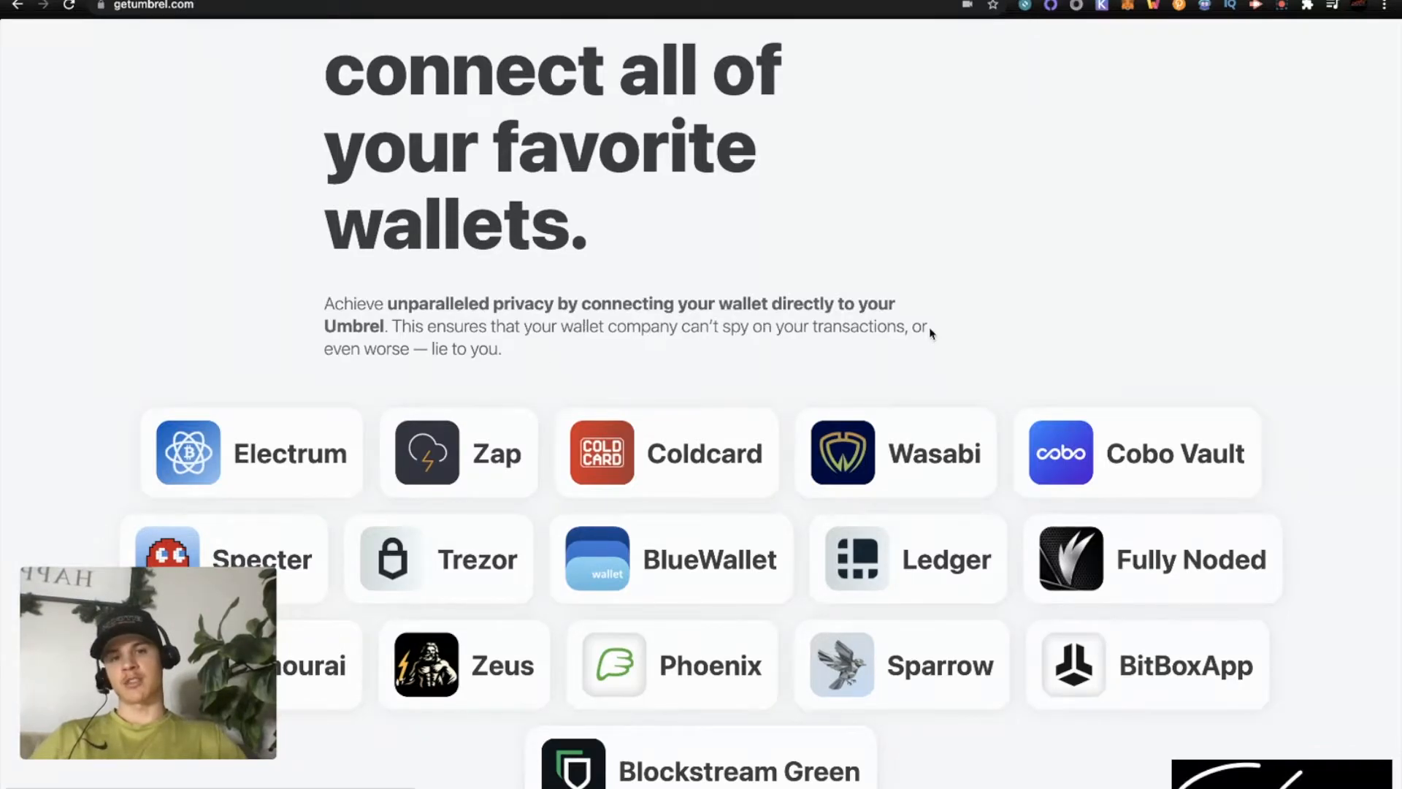
mouse_move(537, 366)
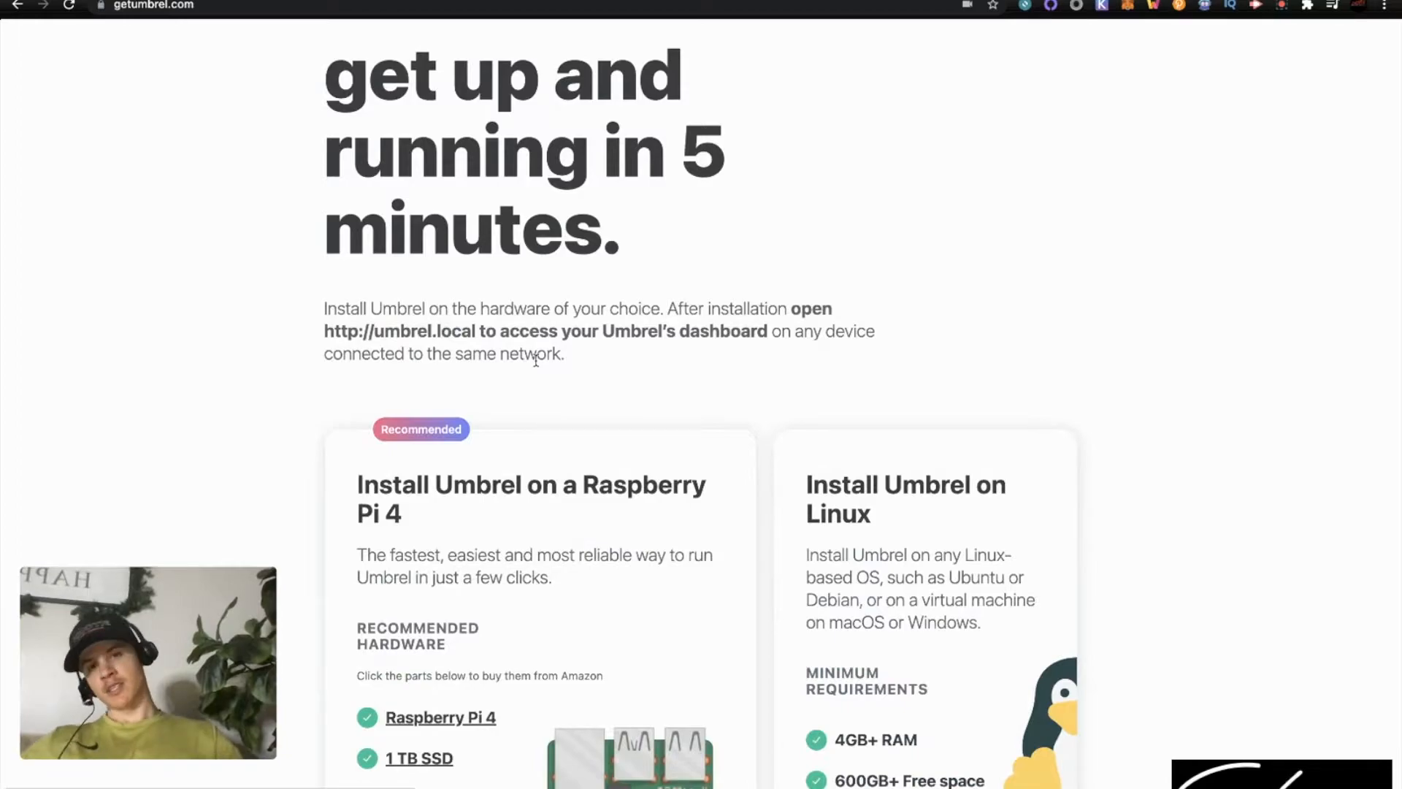
mouse_move(535, 286)
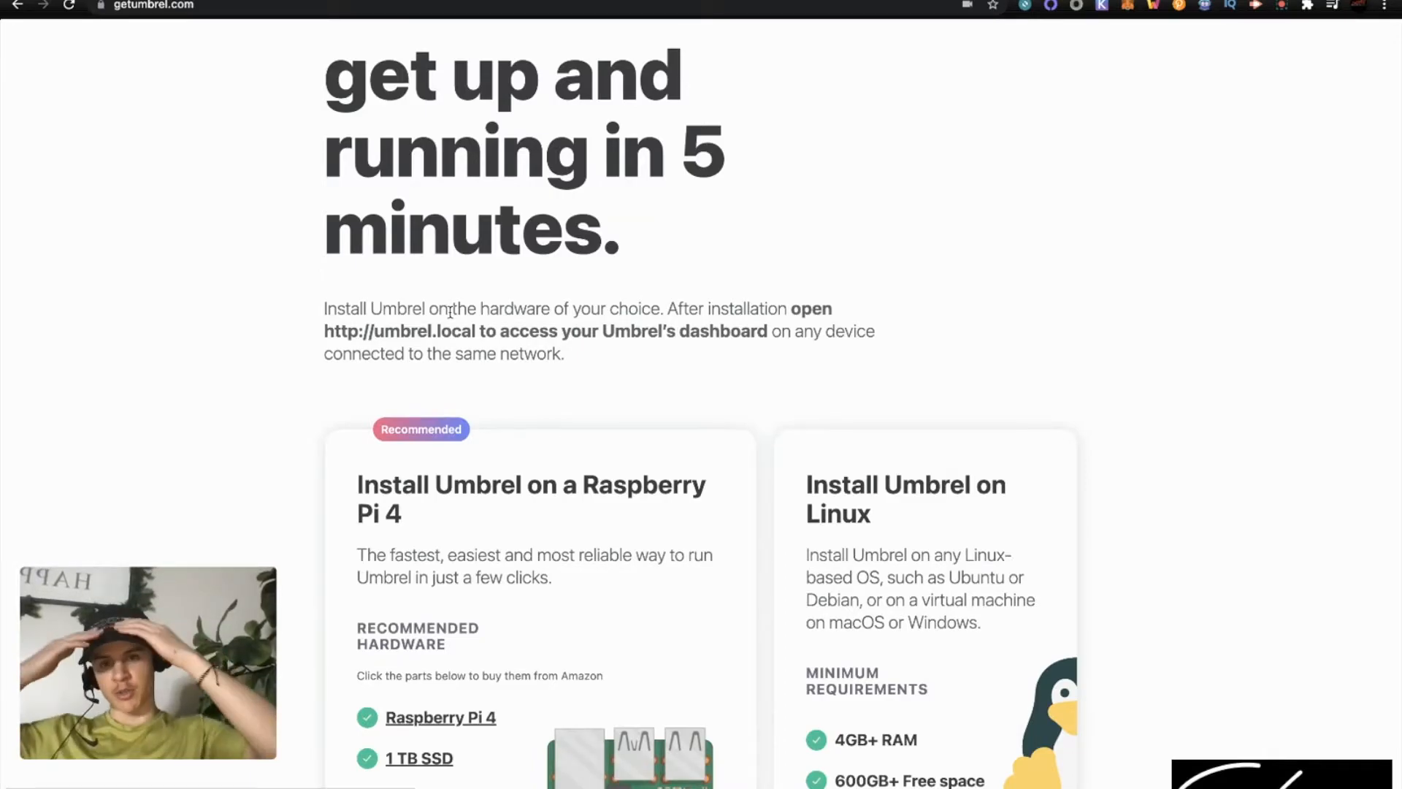
mouse_move(589, 530)
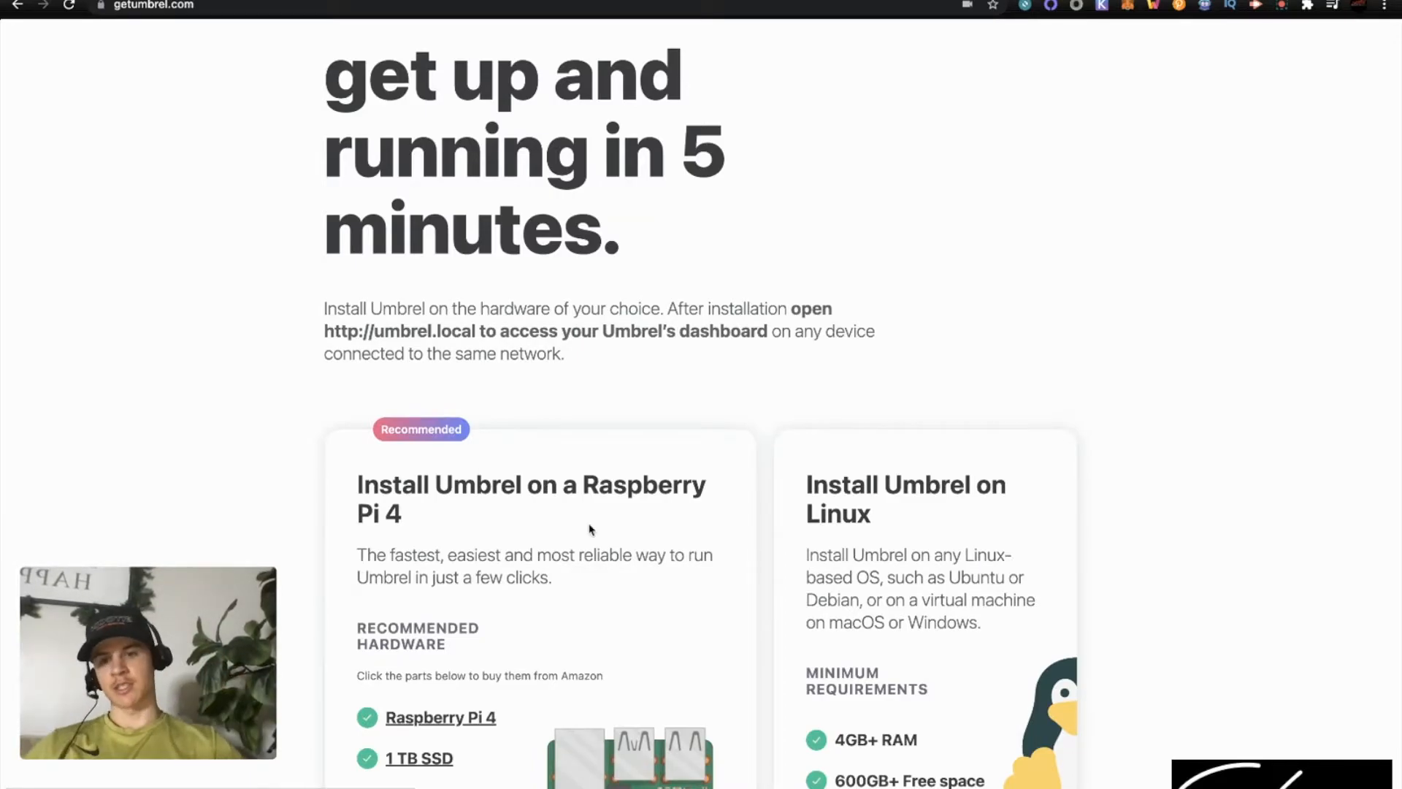
scroll(down, 3)
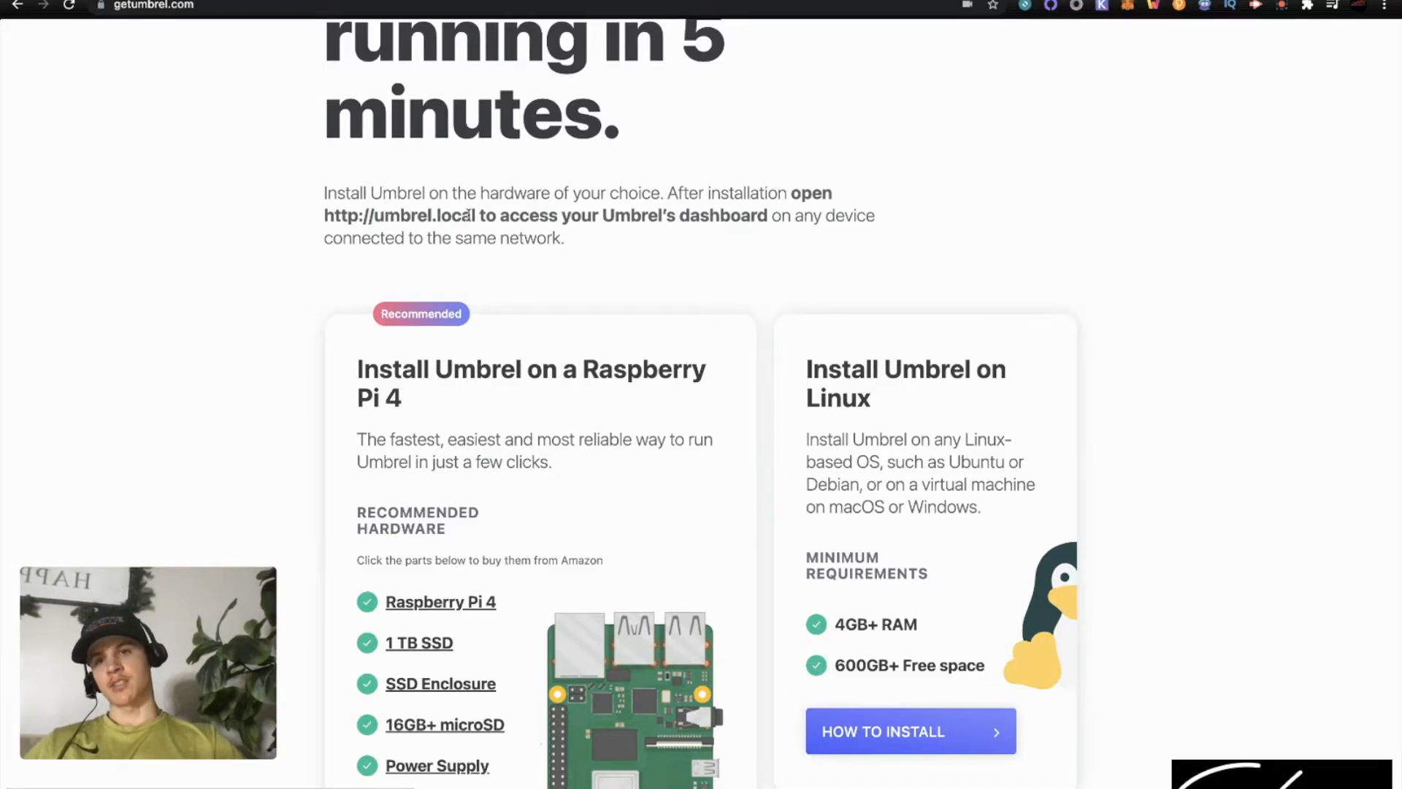
drag(324, 216, 477, 215)
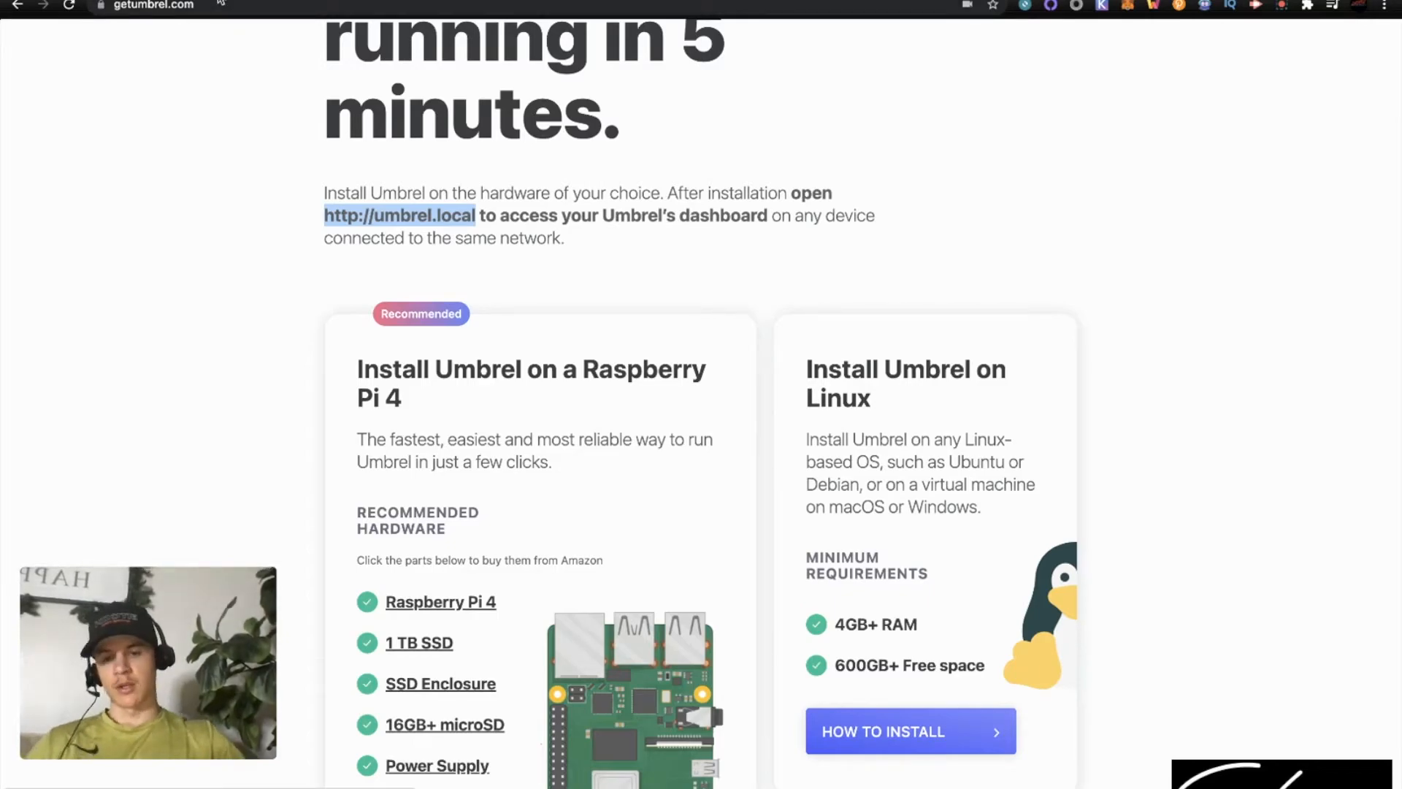
Open the recommended hardware's Amazon listing for the SmartQ USB 3.0 microSD card reader
scroll(down, 3)
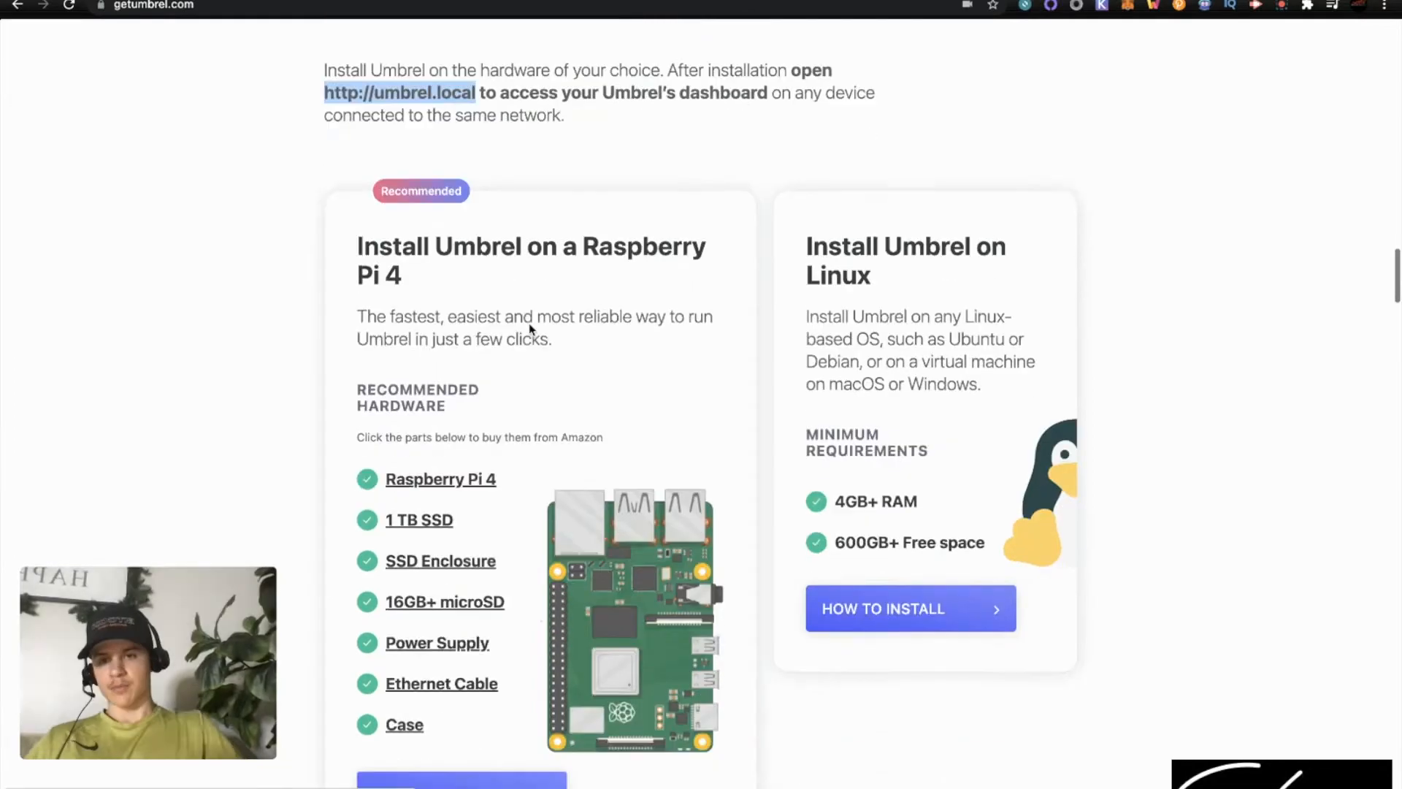
scroll(down, 3)
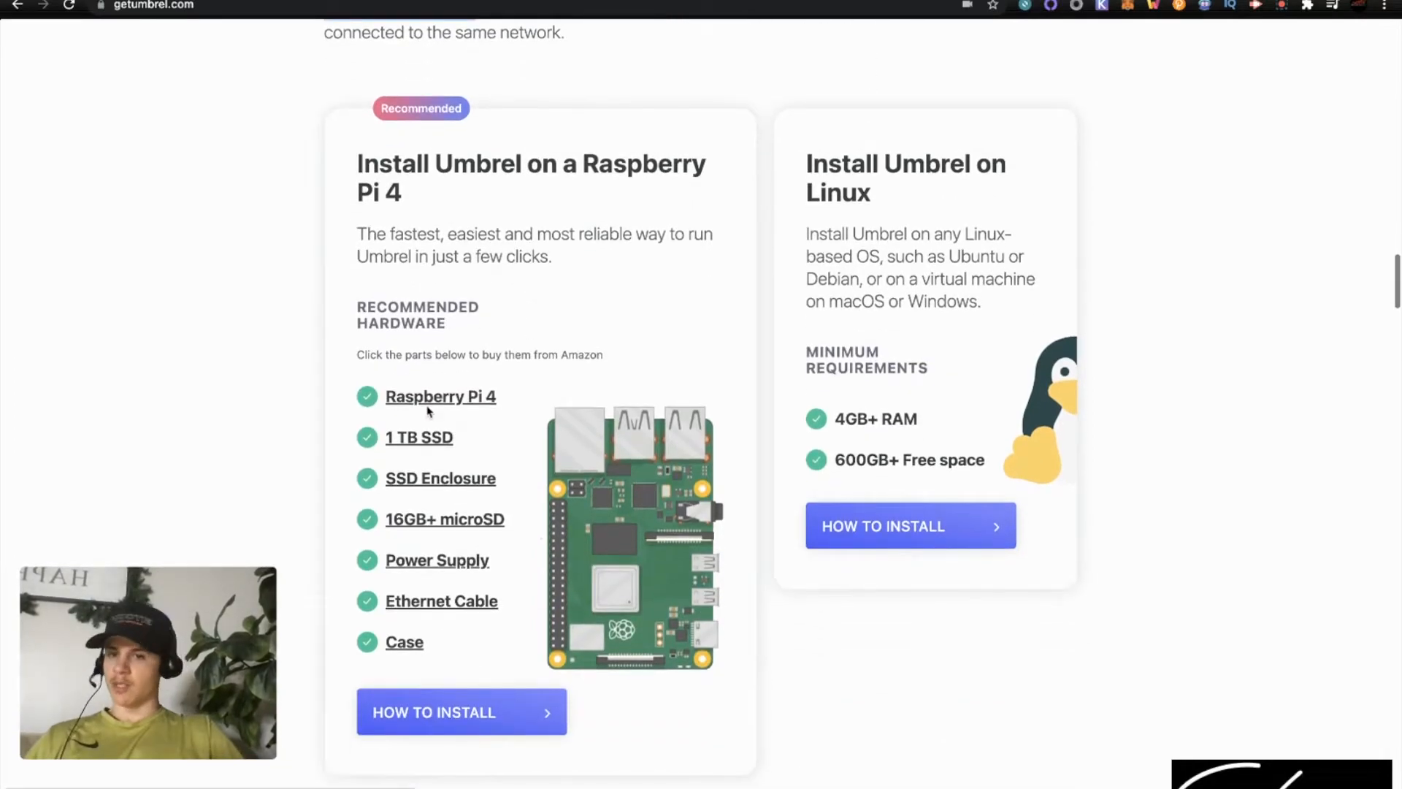
mouse_move(425, 550)
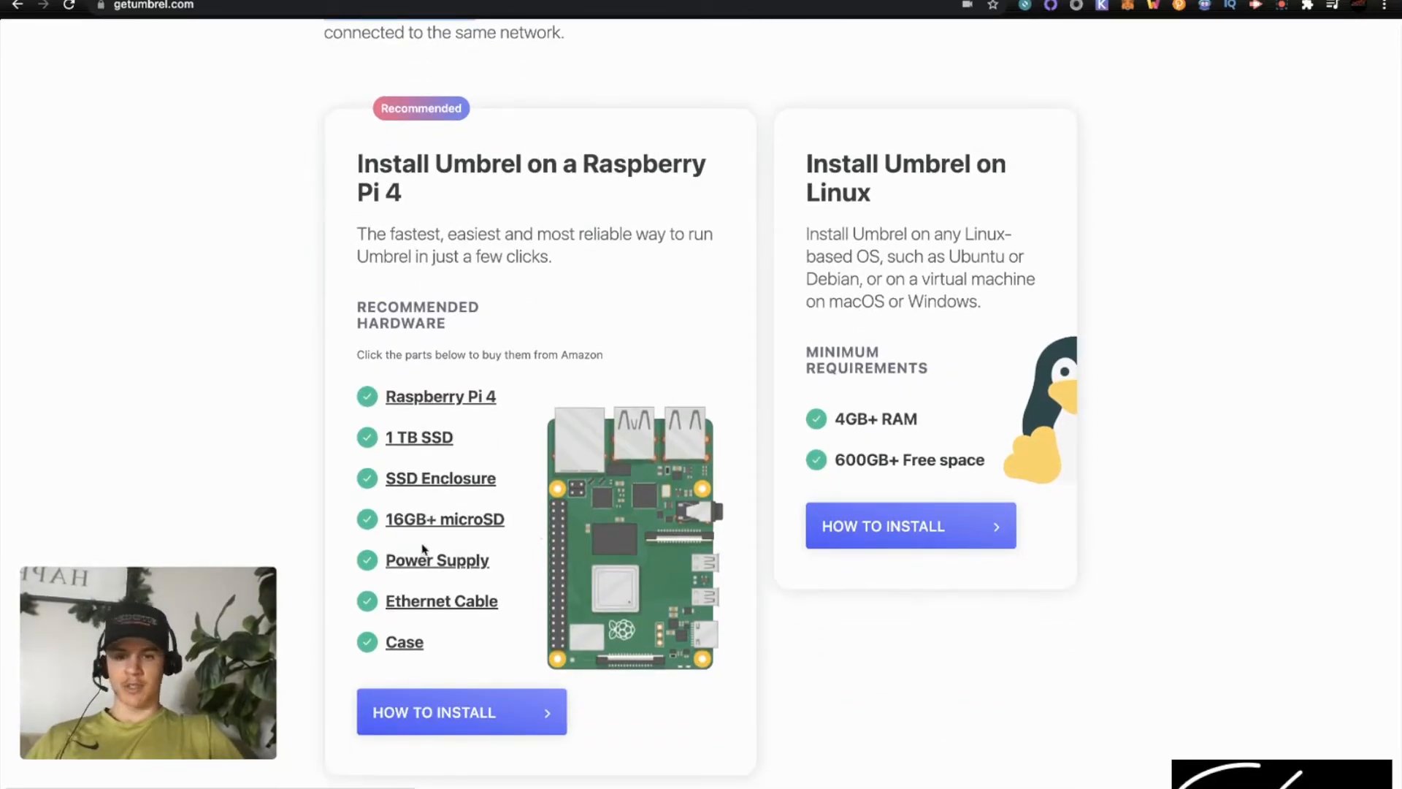
mouse_move(409, 583)
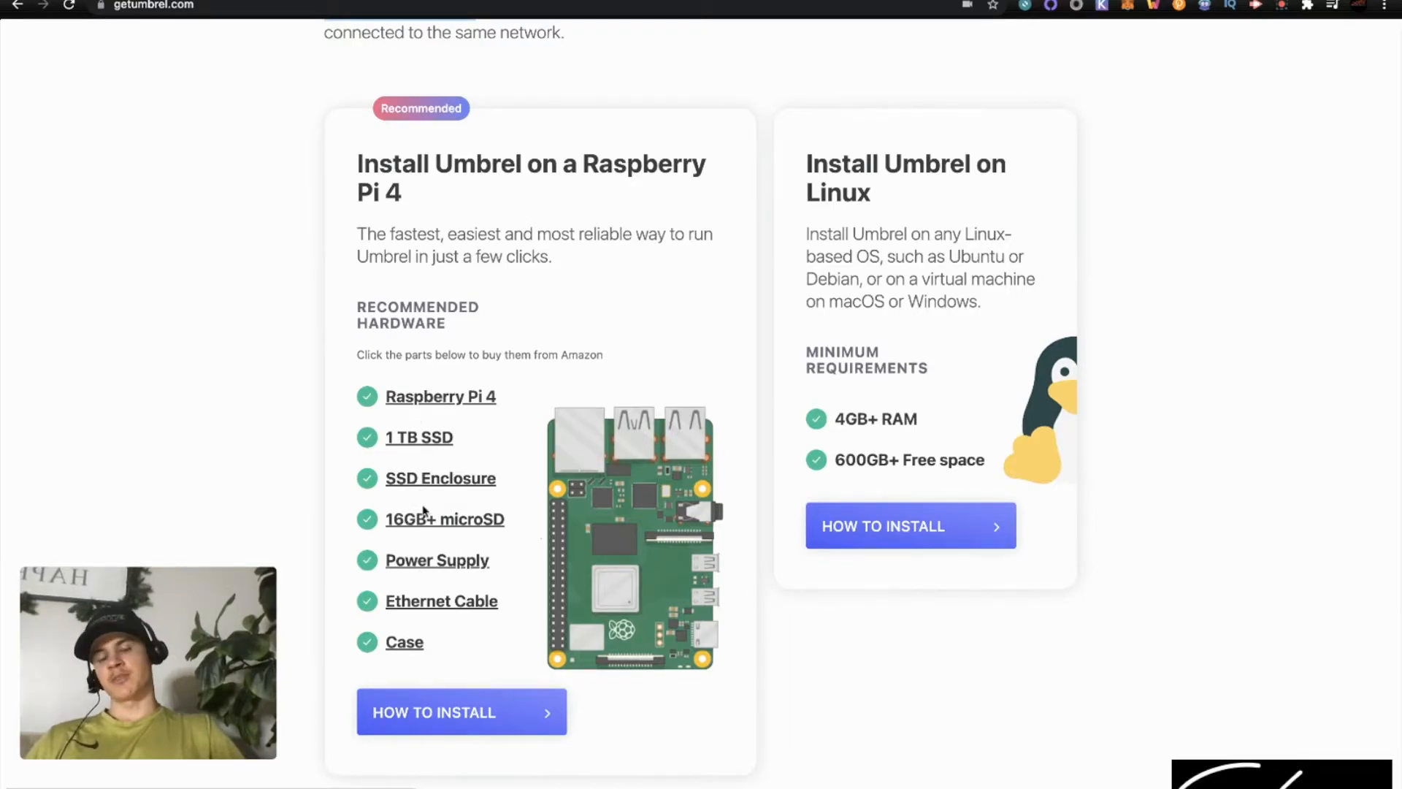
mouse_move(429, 530)
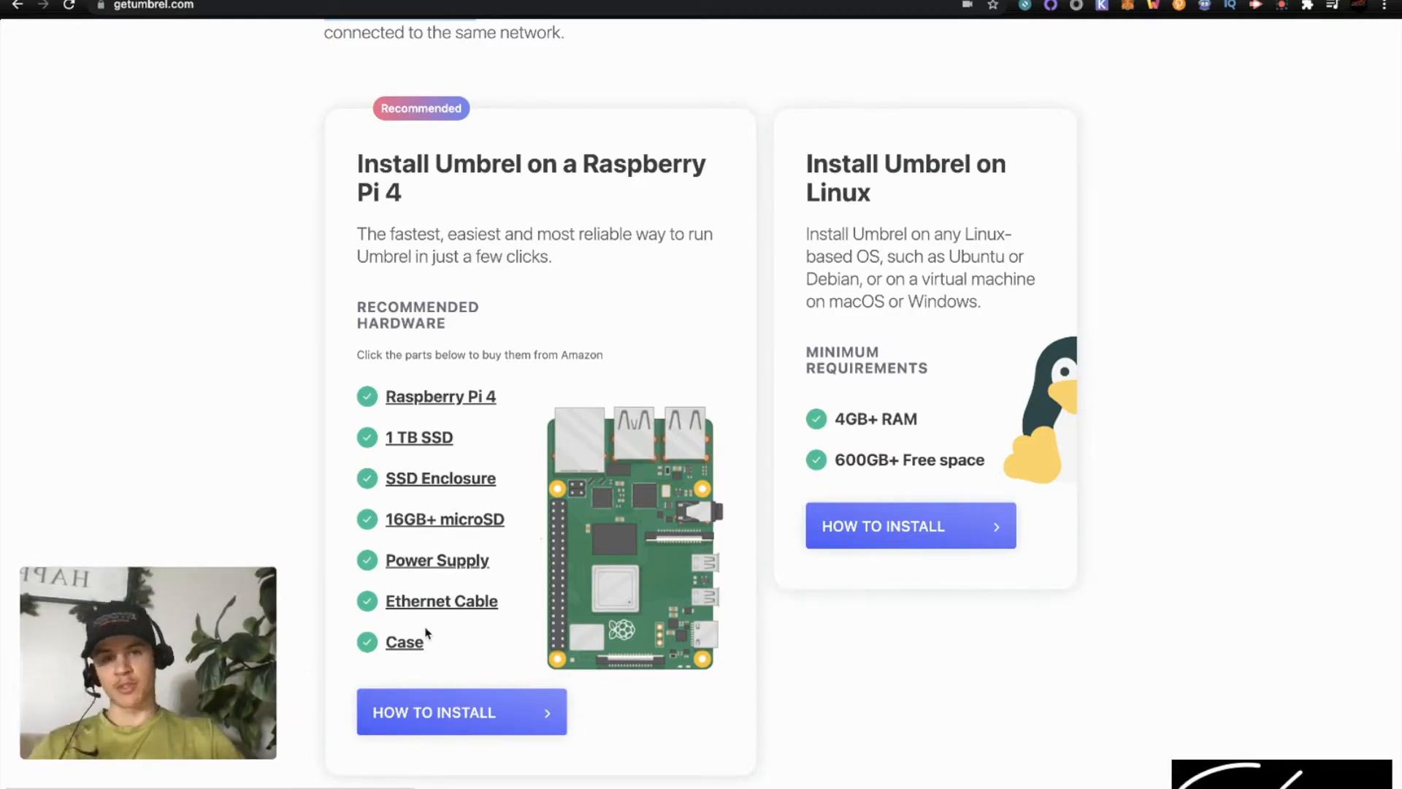
click(403, 642)
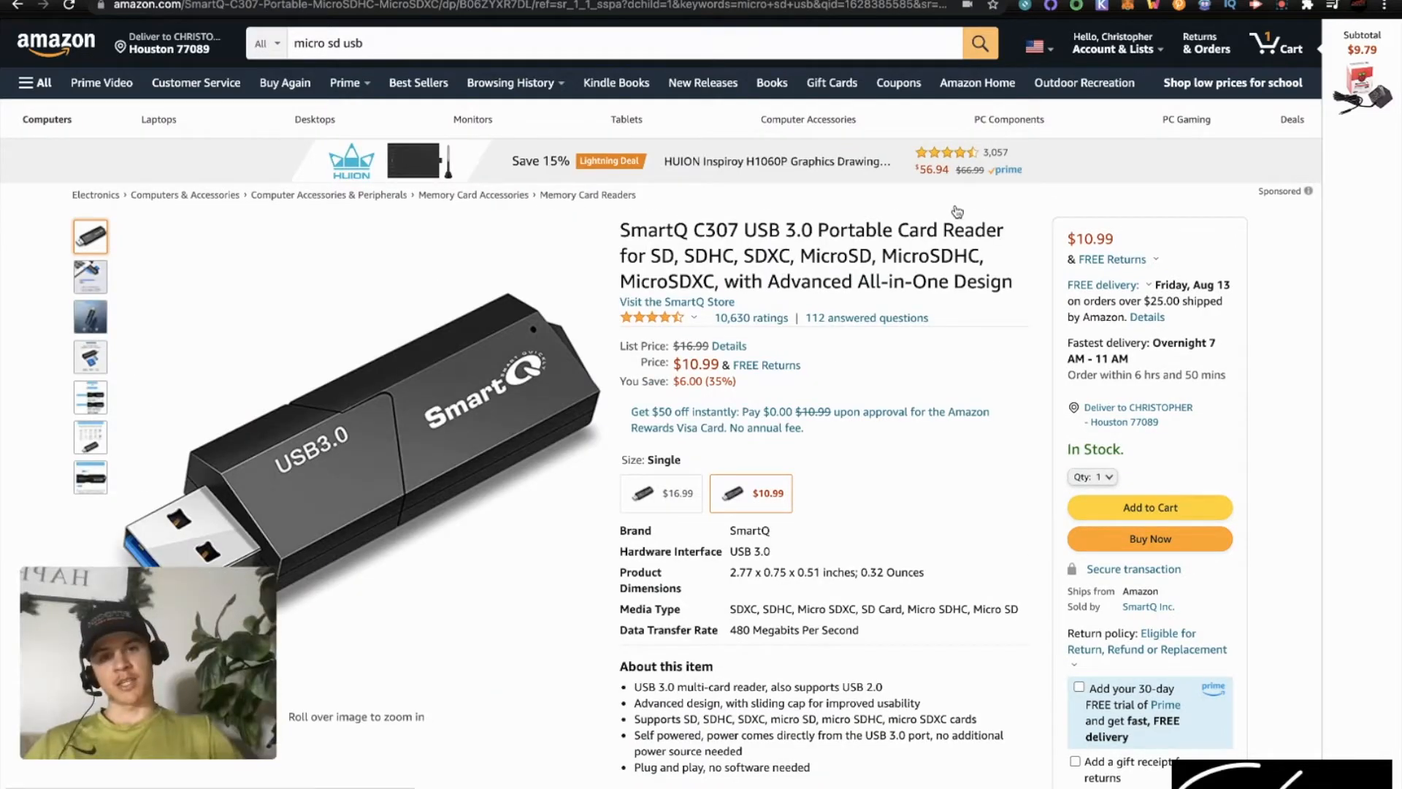
click(1037, 48)
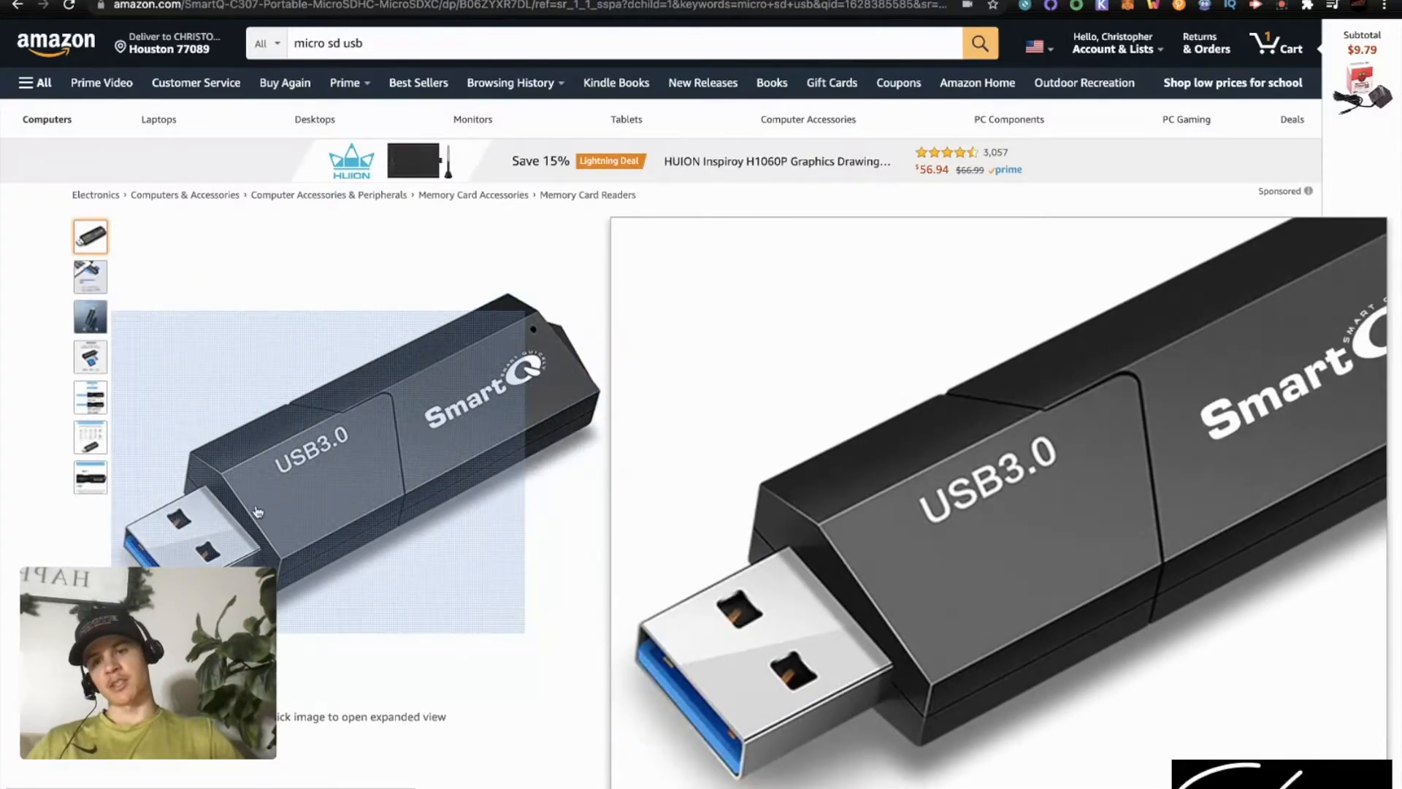
mouse_move(313, 485)
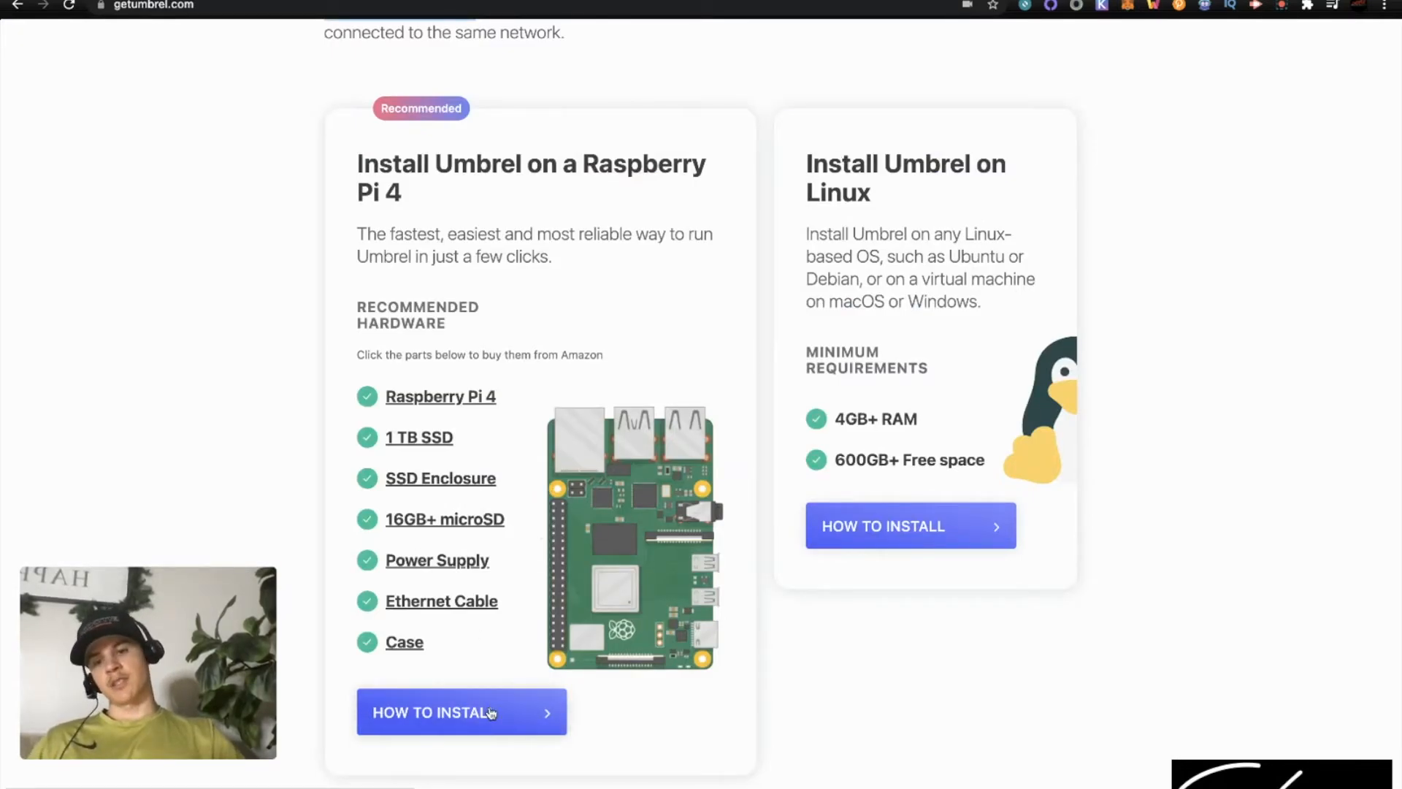
Open the Raspberry Pi 4 install guide and go back to Step 1's hardware list
click(462, 712)
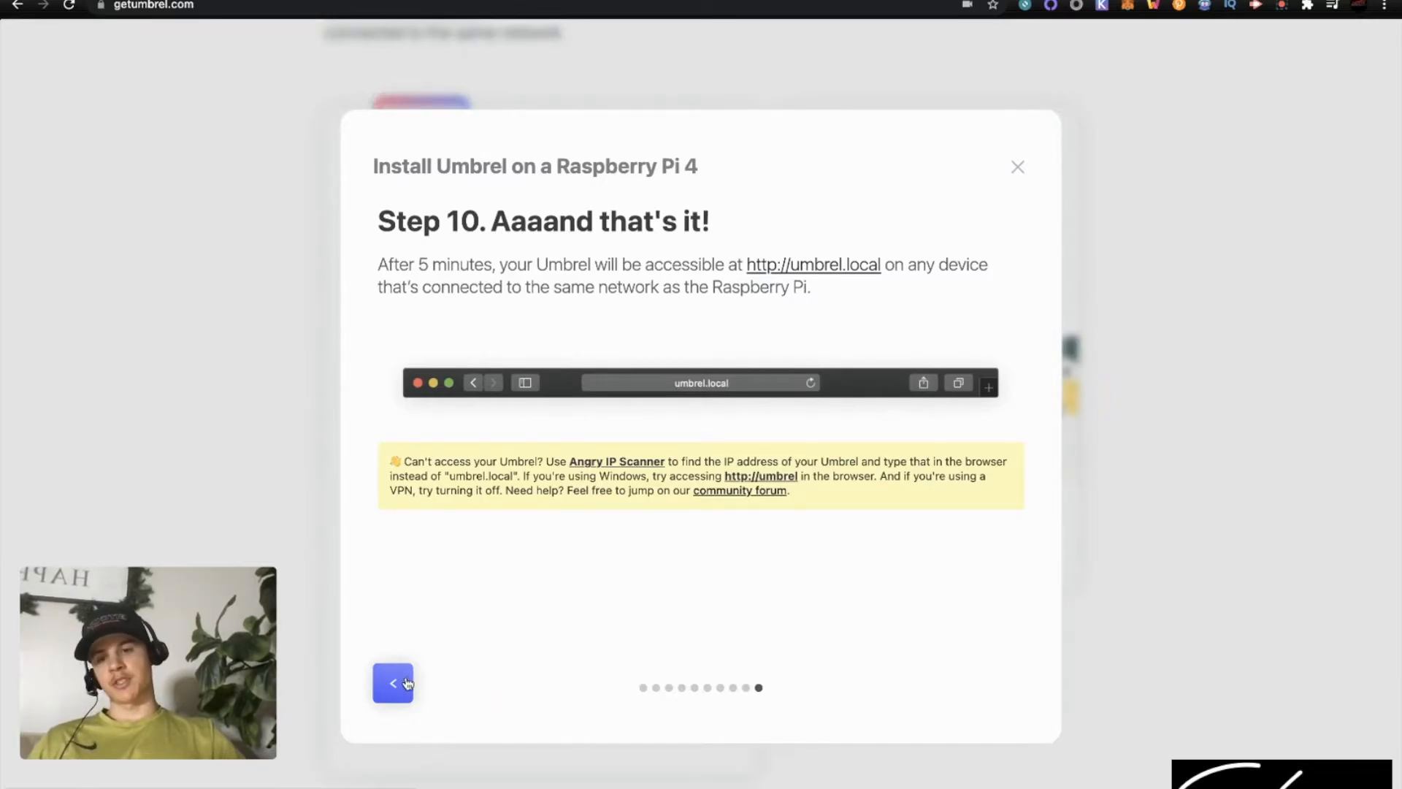
click(393, 682)
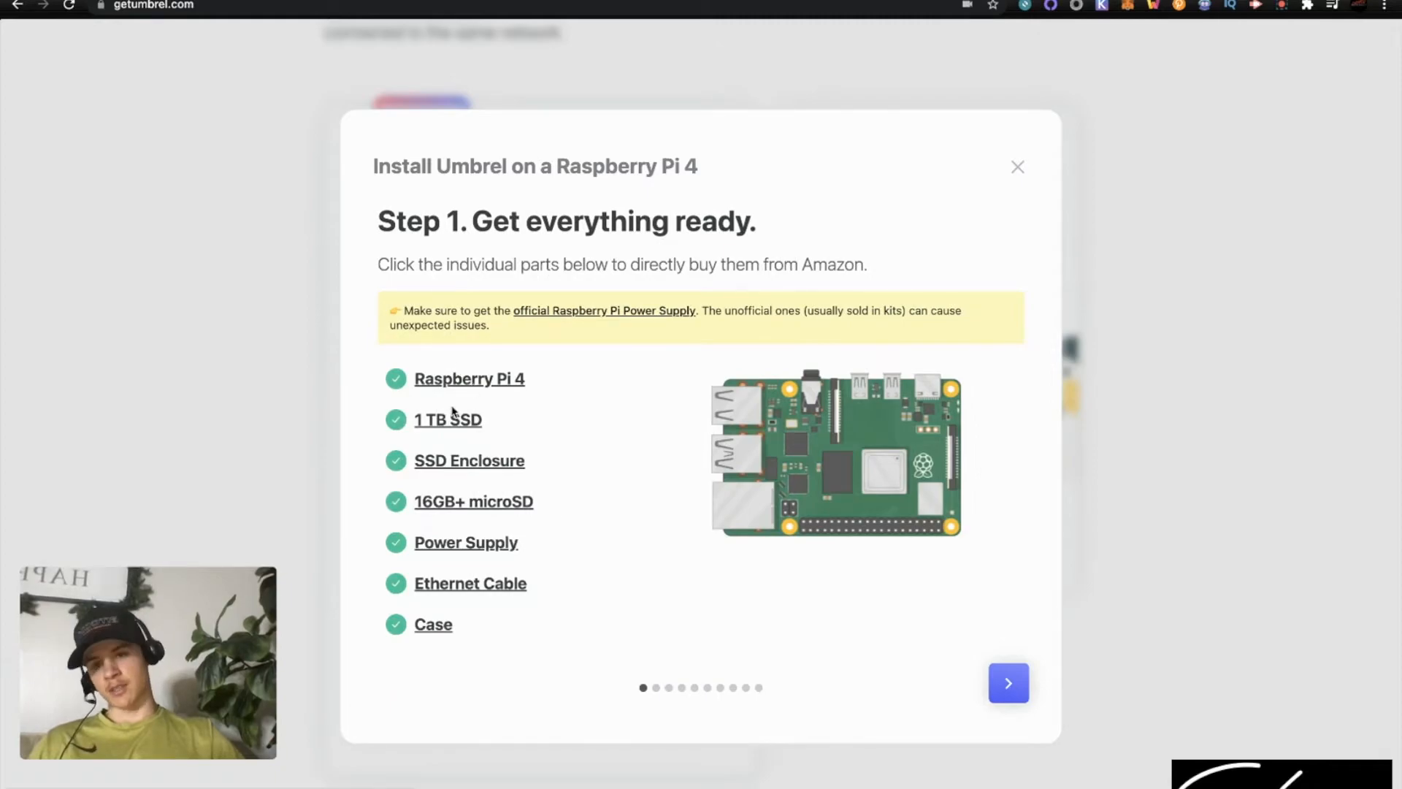
mouse_move(473, 474)
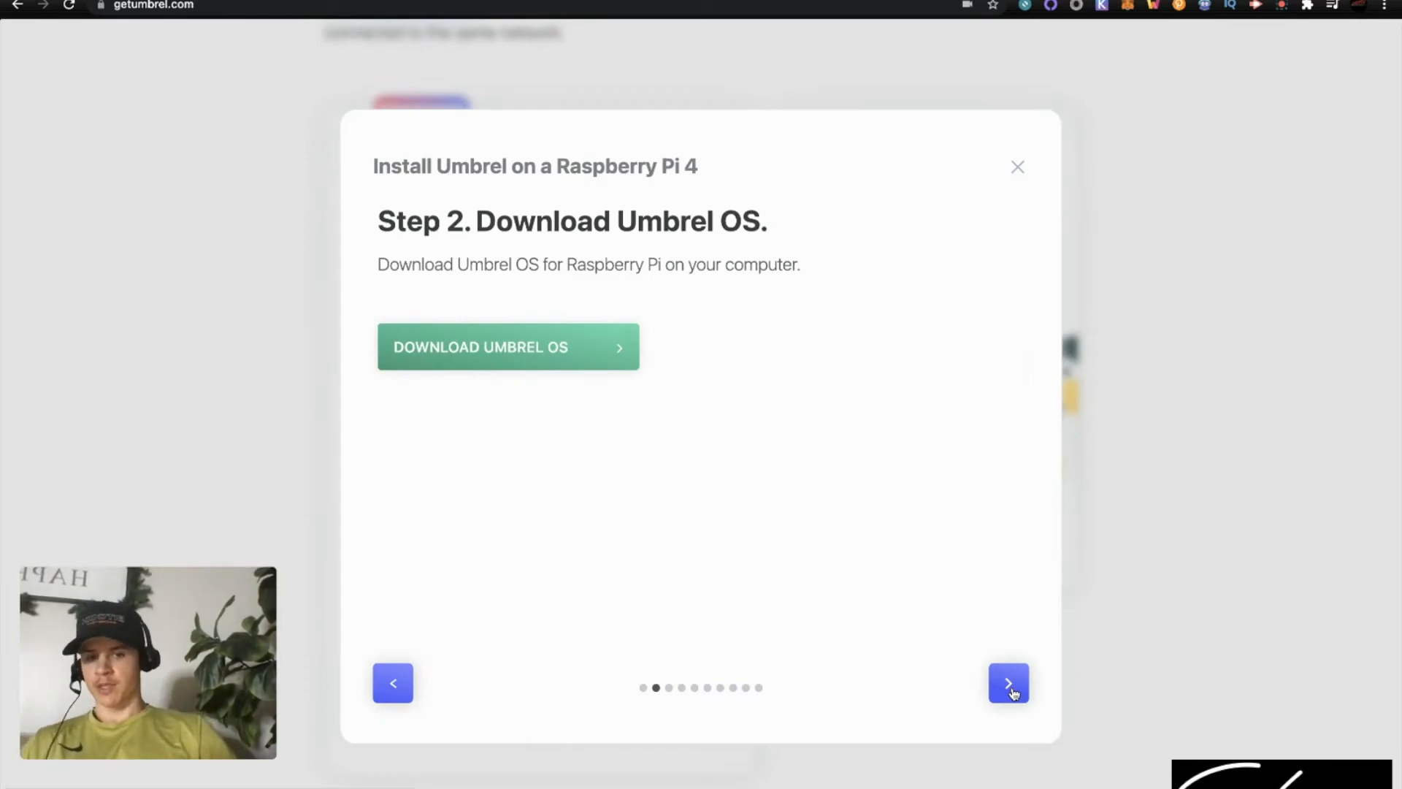
Step through the guide from Download Umbrel OS to Step 5, flashing with Balena Etcher
click(1008, 682)
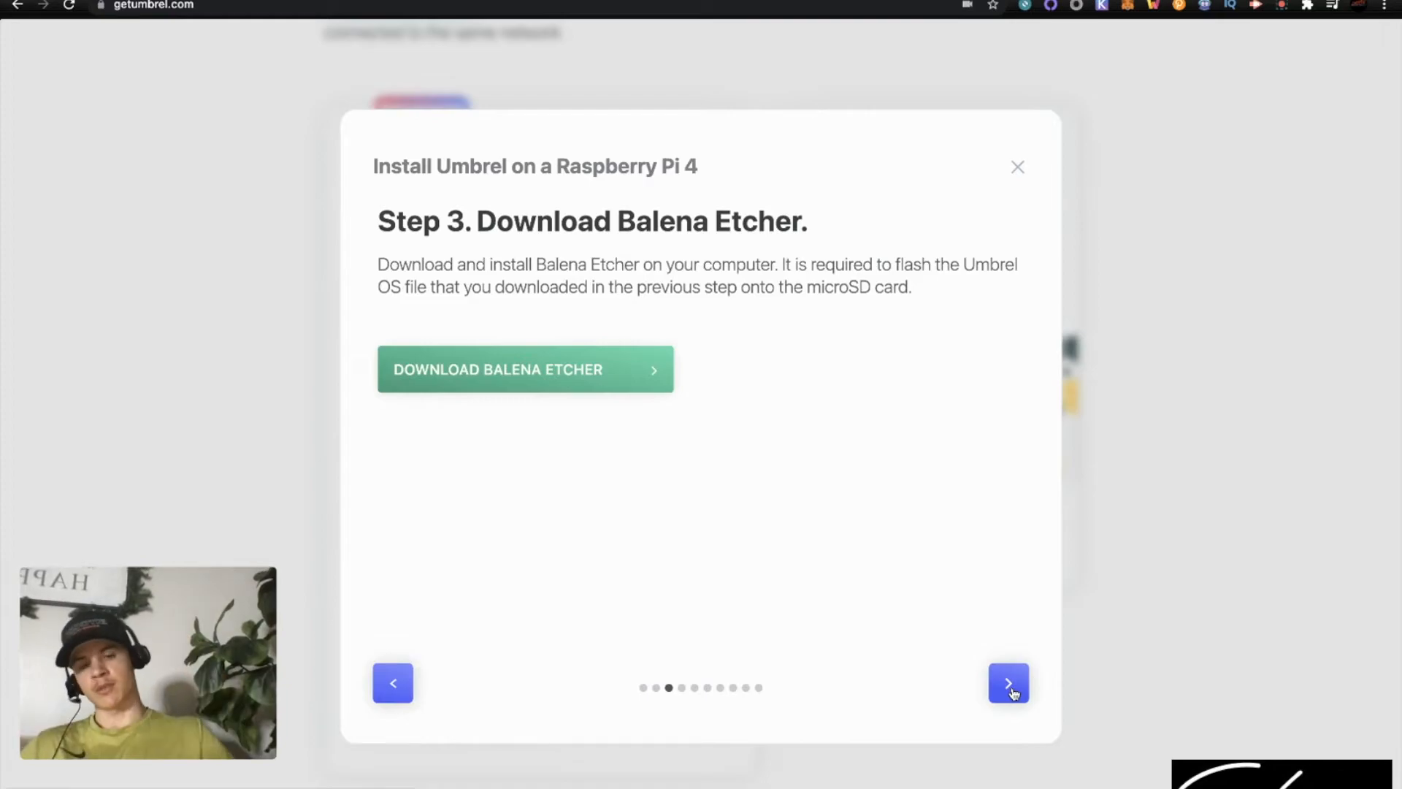
click(1008, 682)
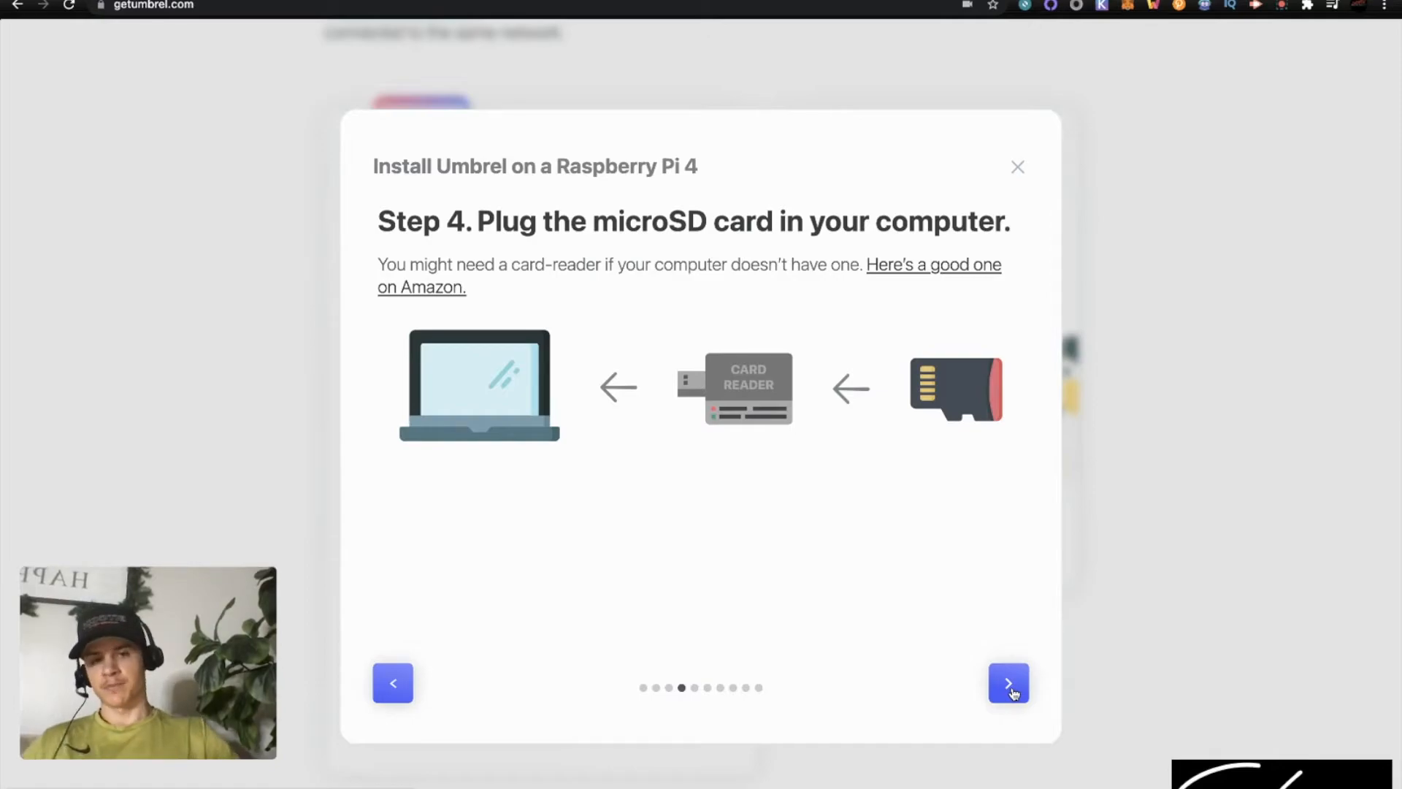
click(1008, 682)
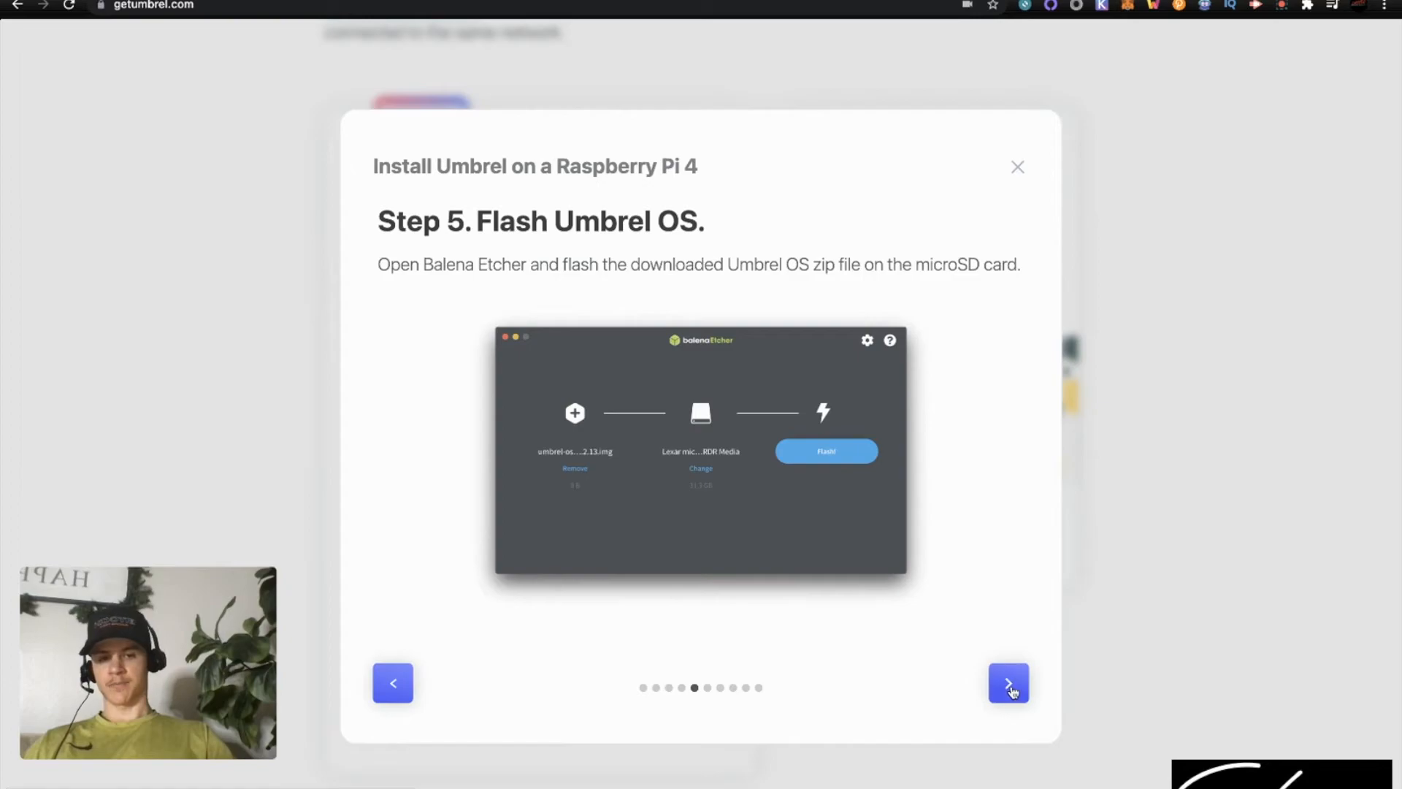
Move past inserting the microSD card to Step 7, connecting the SSD to USB 3.0
click(1008, 682)
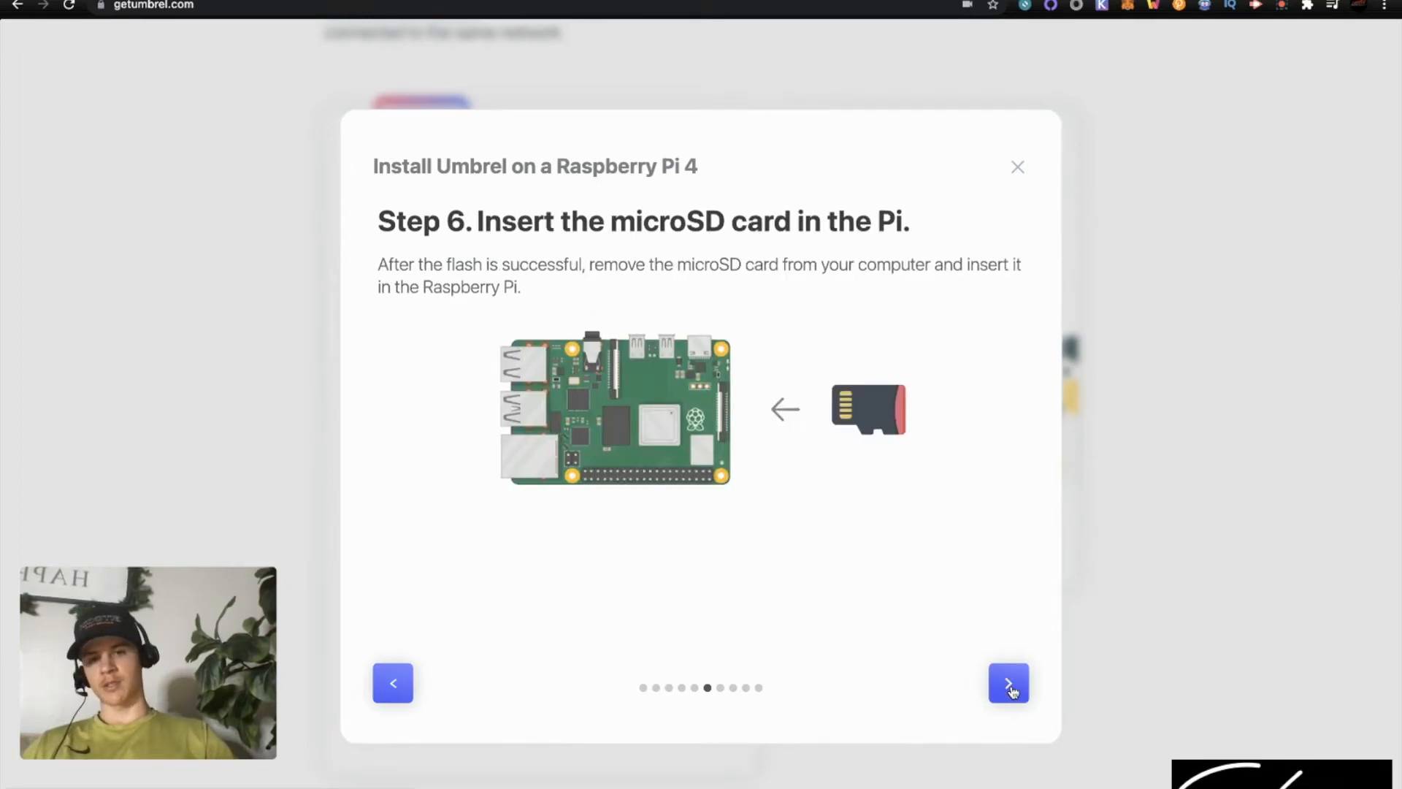
mouse_move(861, 370)
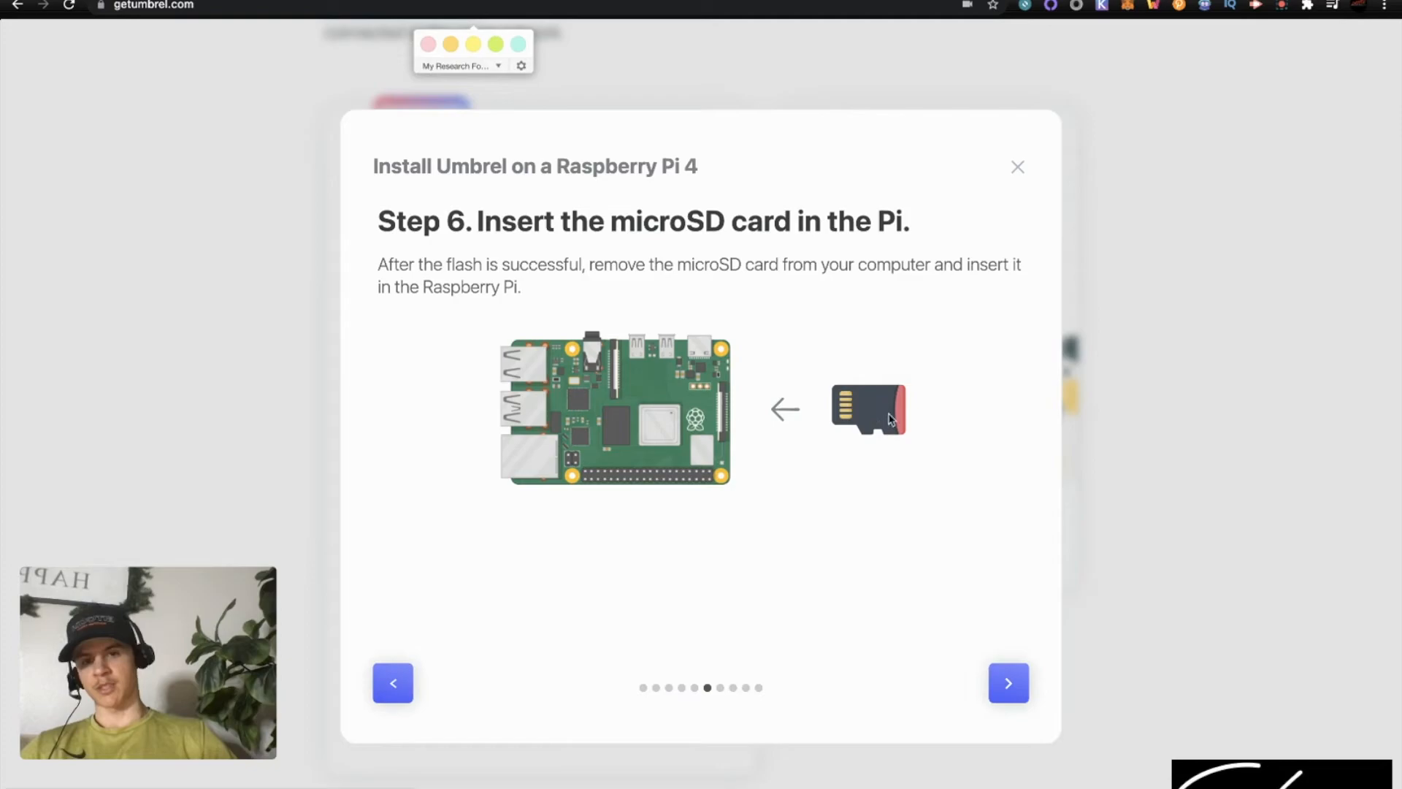
click(1008, 682)
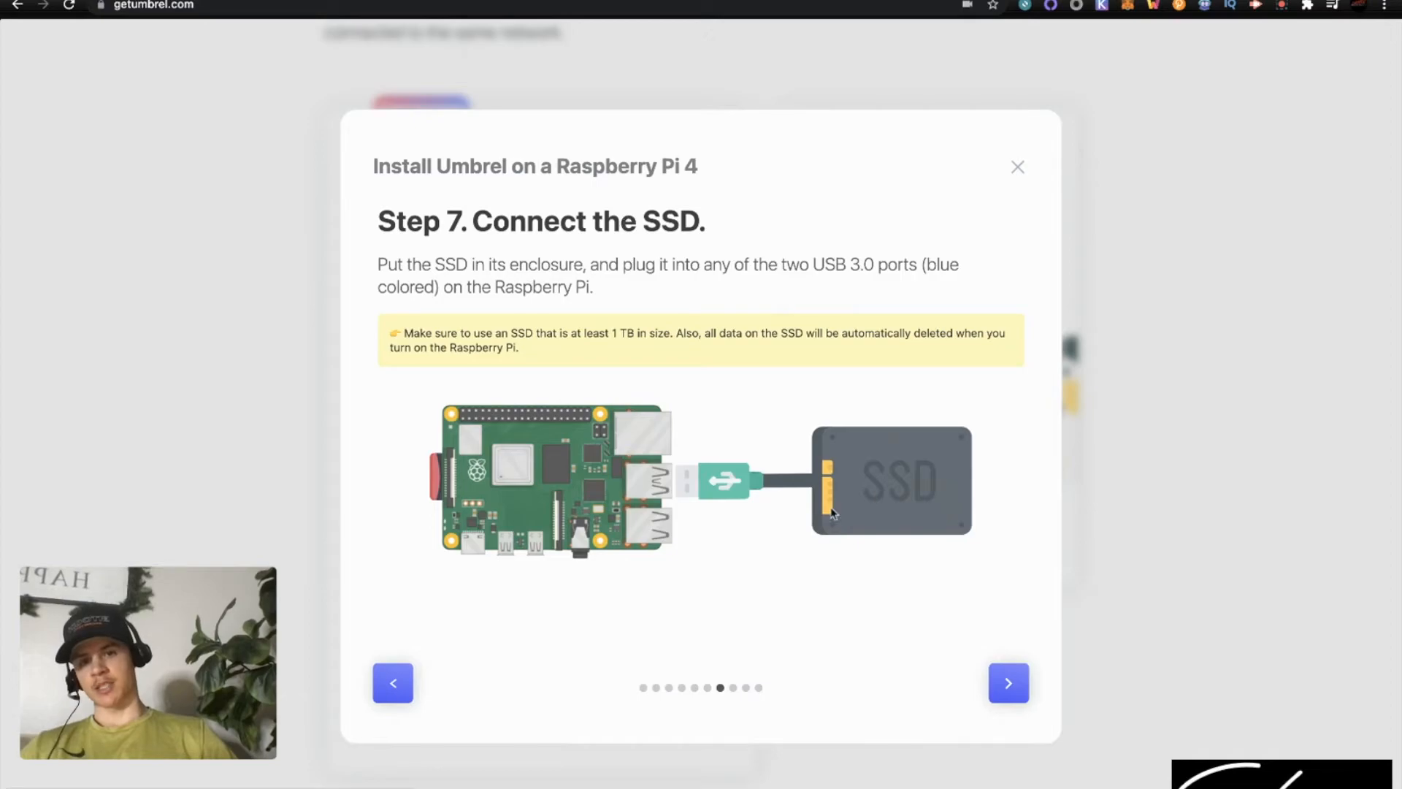
mouse_move(680, 367)
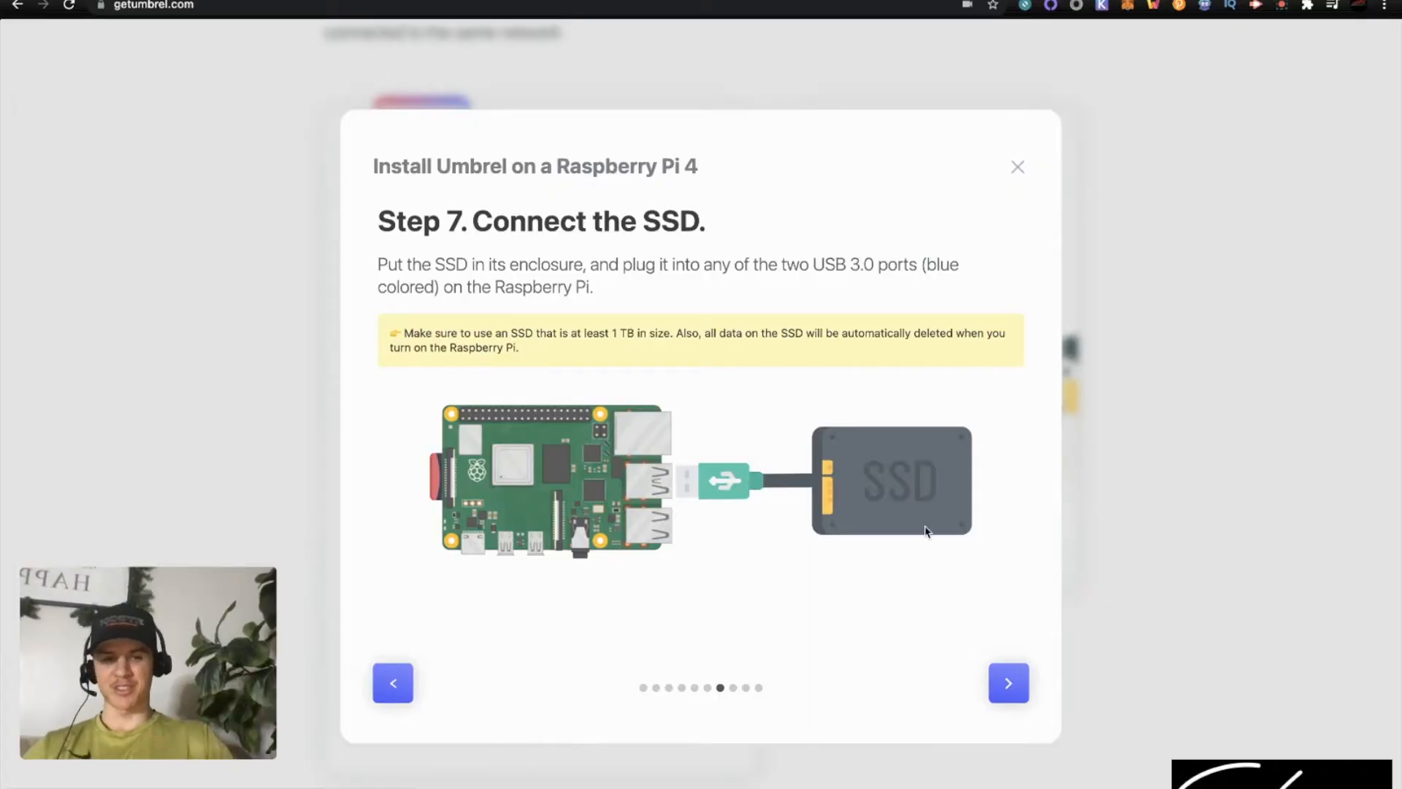
Go through Step 8 router connection and Step 9 power-up to the final step
click(1008, 682)
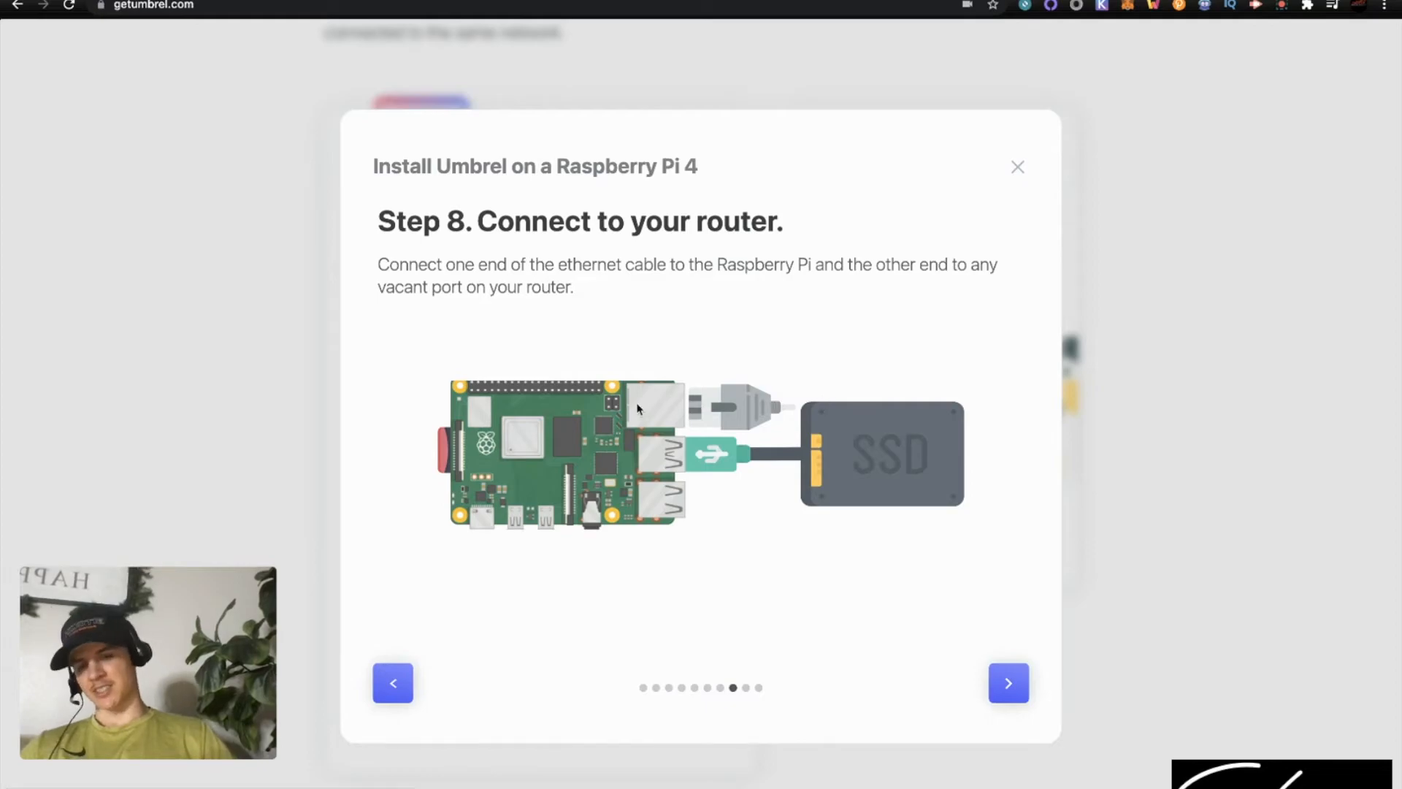
mouse_move(908, 499)
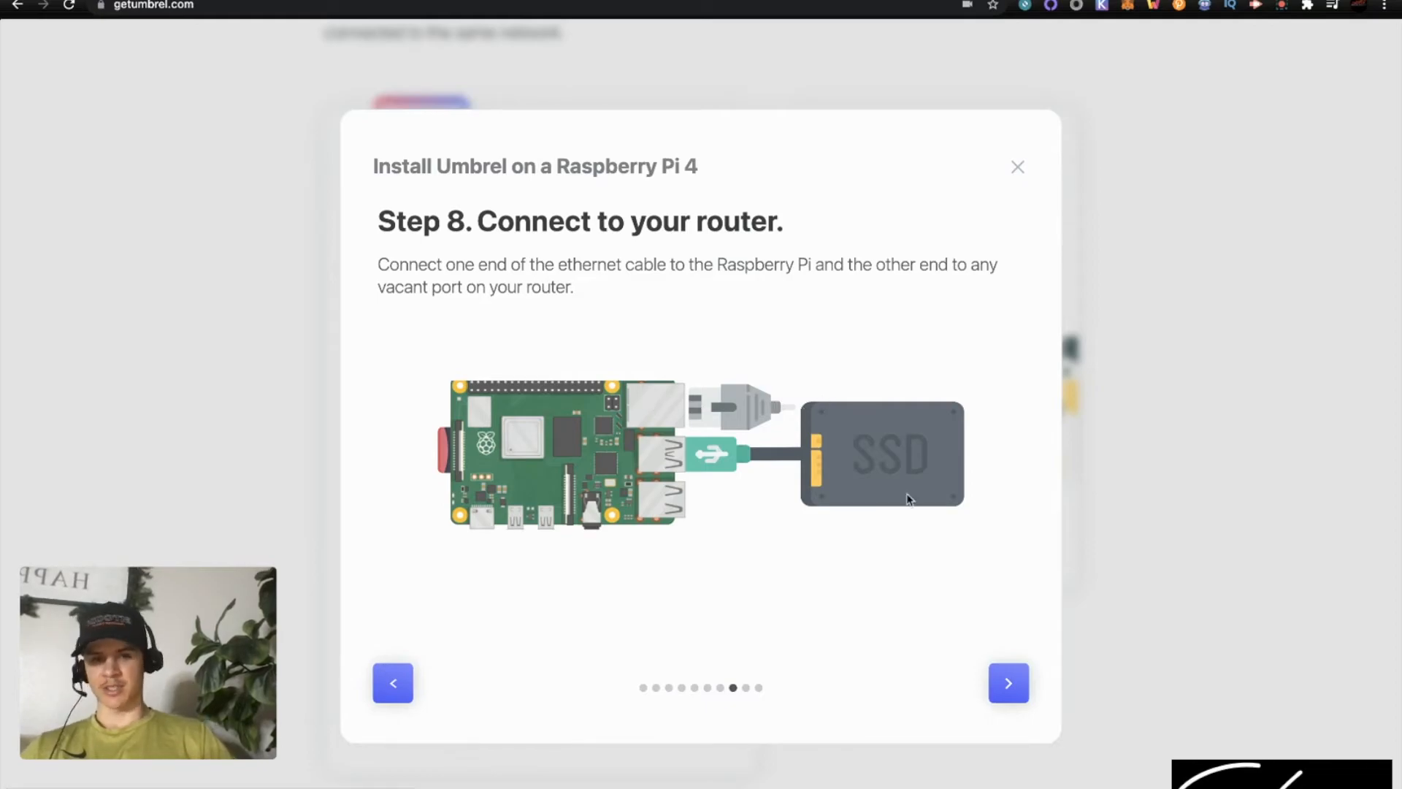
click(1008, 682)
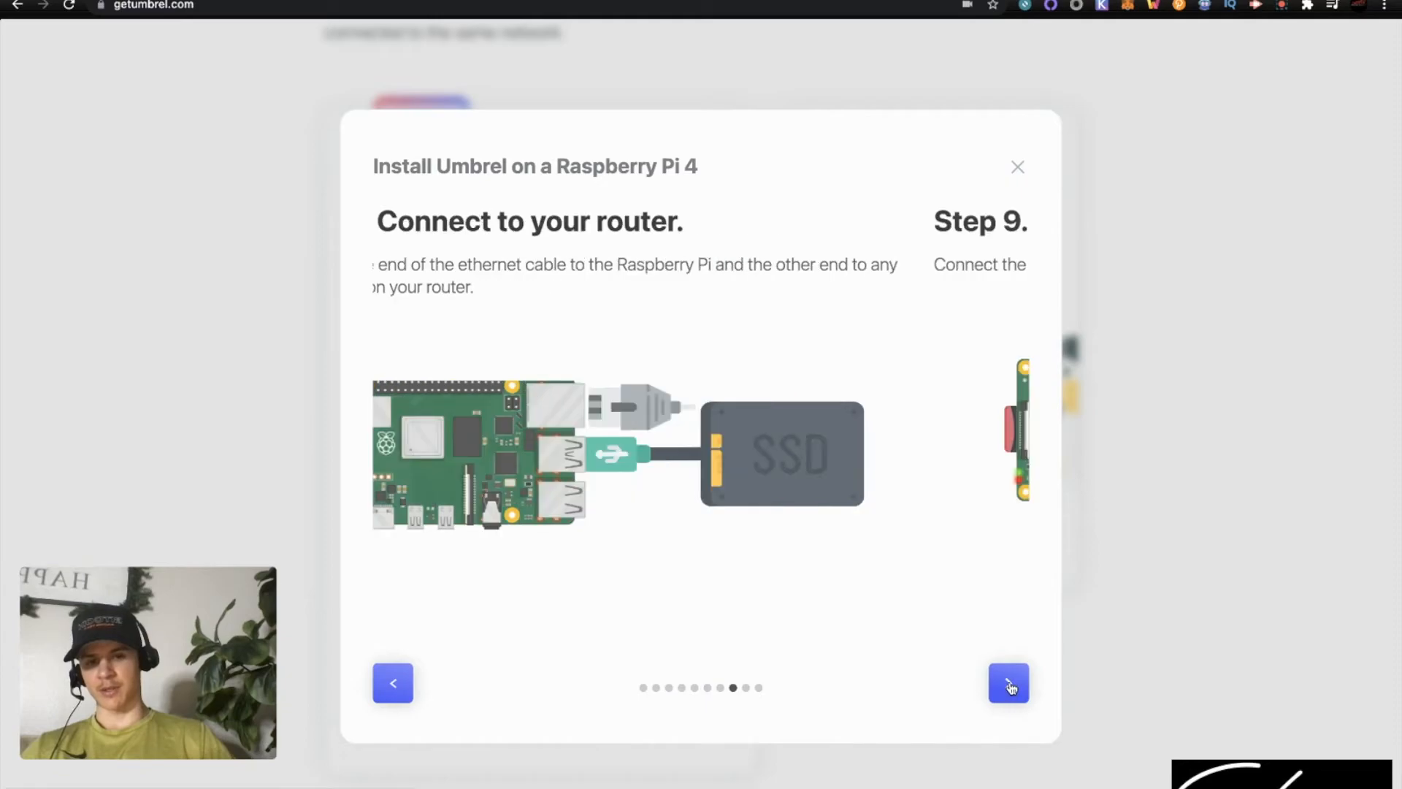
click(1009, 684)
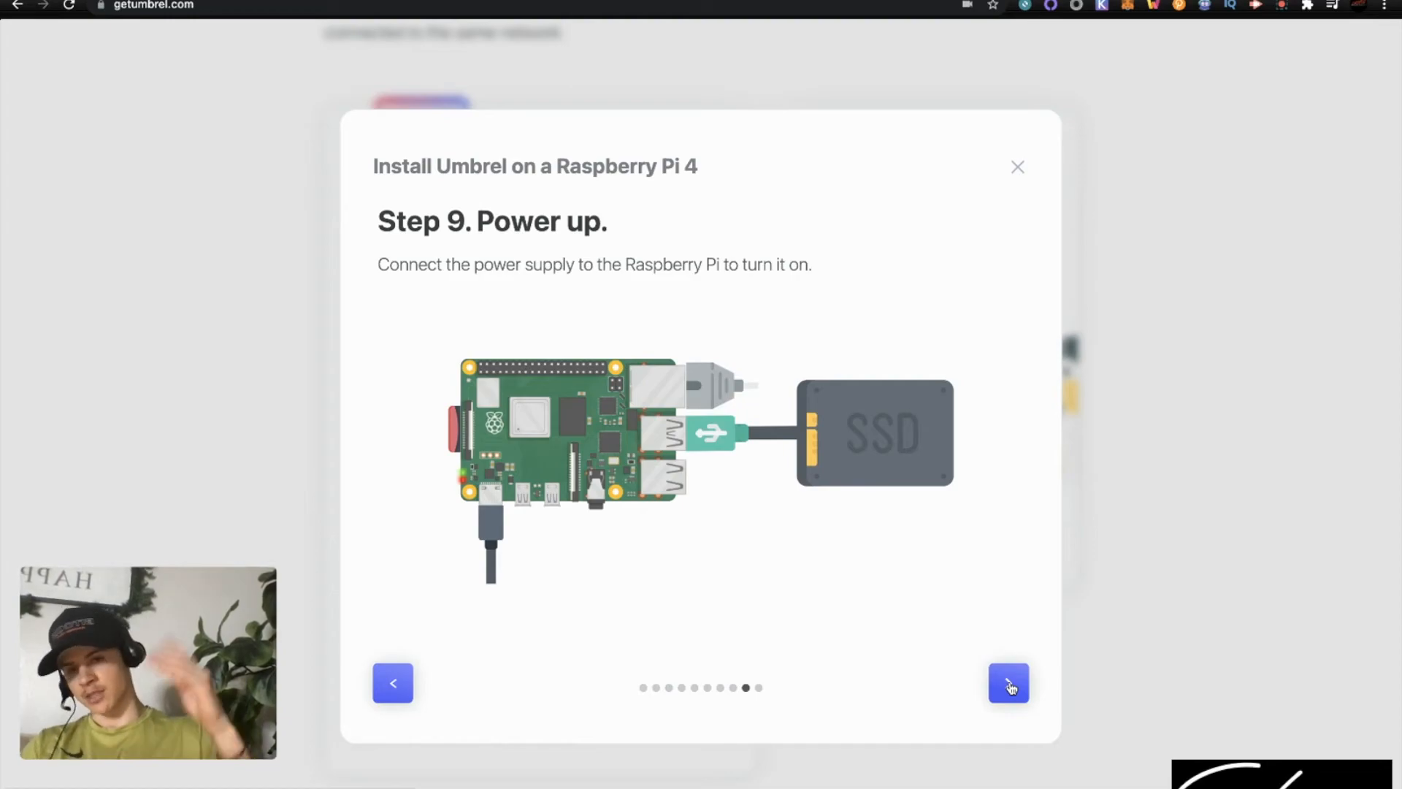
click(1008, 682)
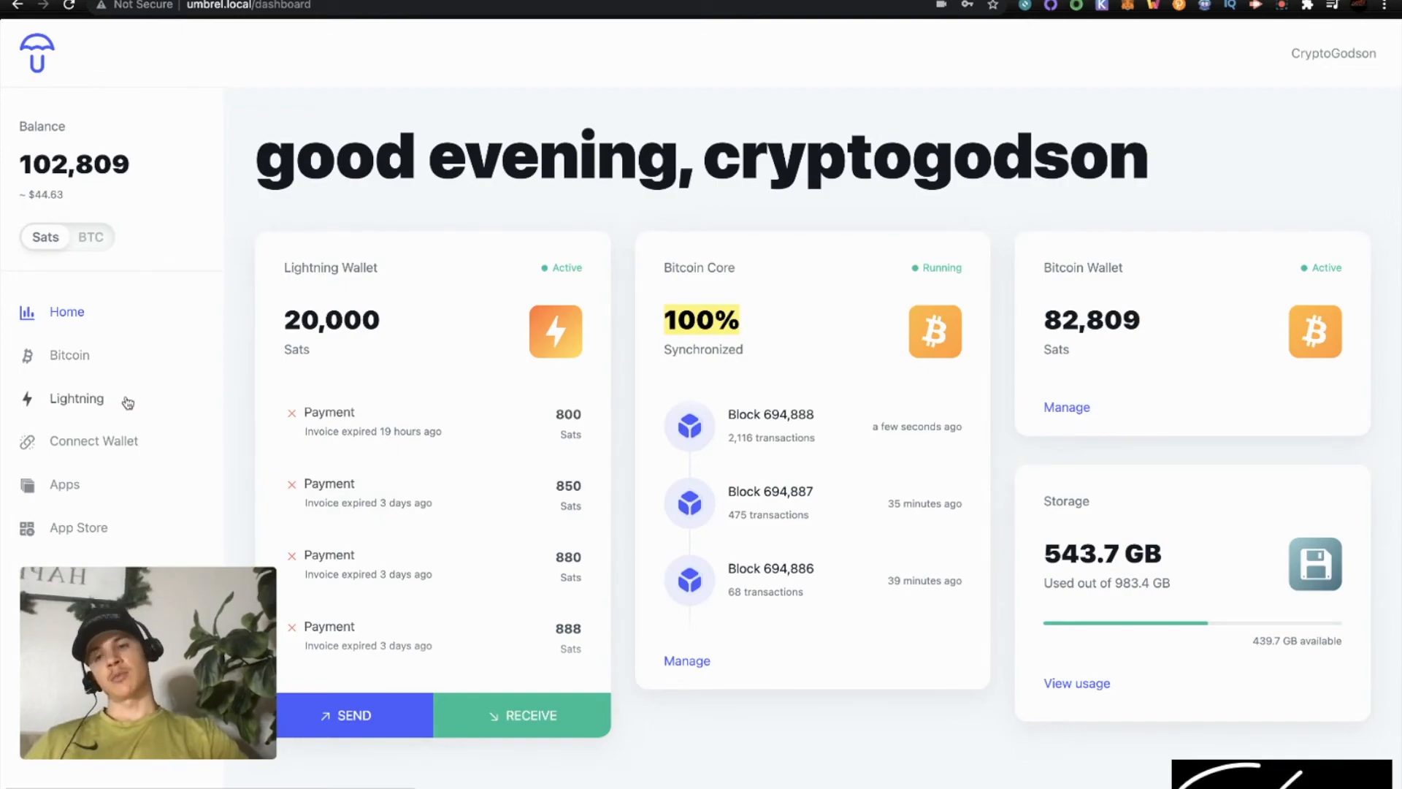
mouse_move(87, 485)
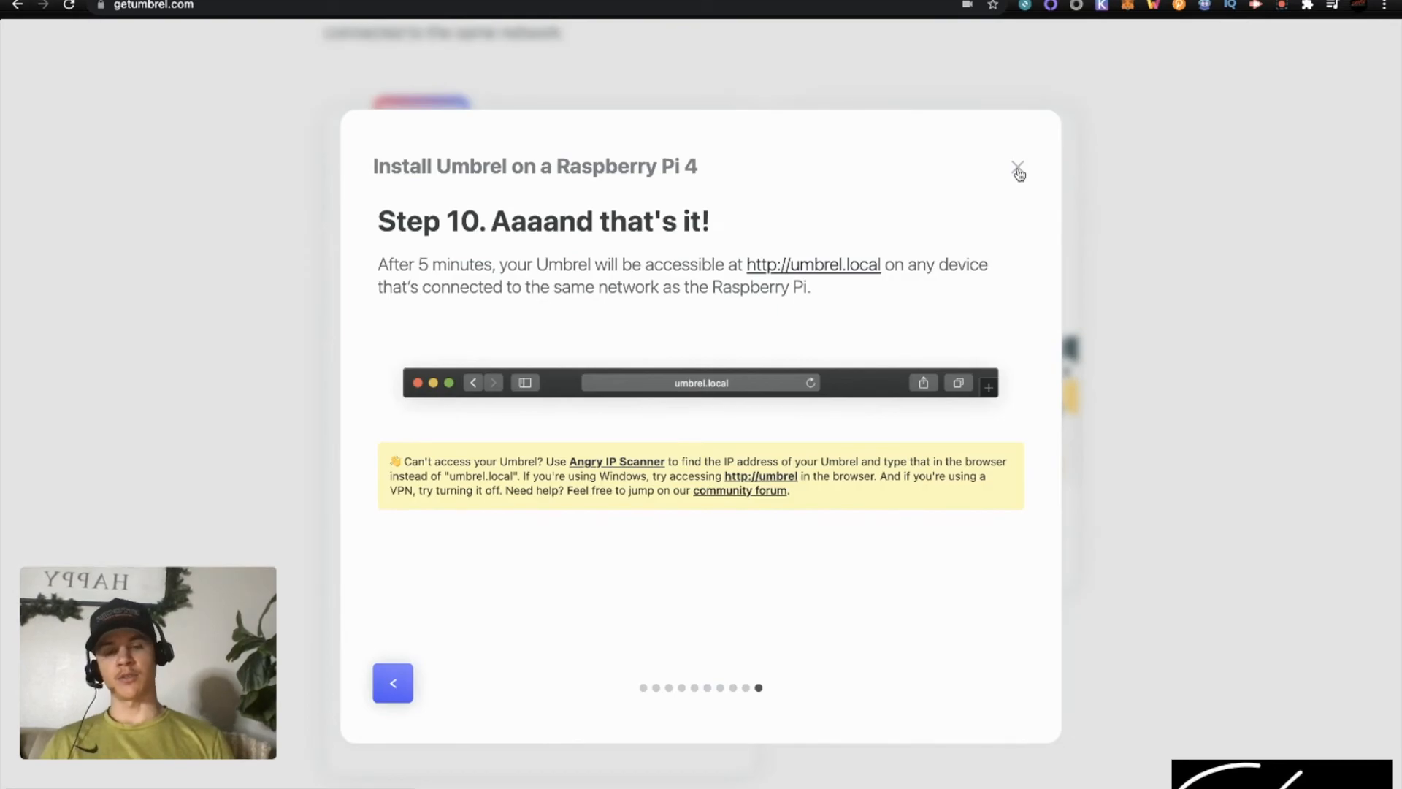
Close the Raspberry Pi install guide modal
click(1017, 170)
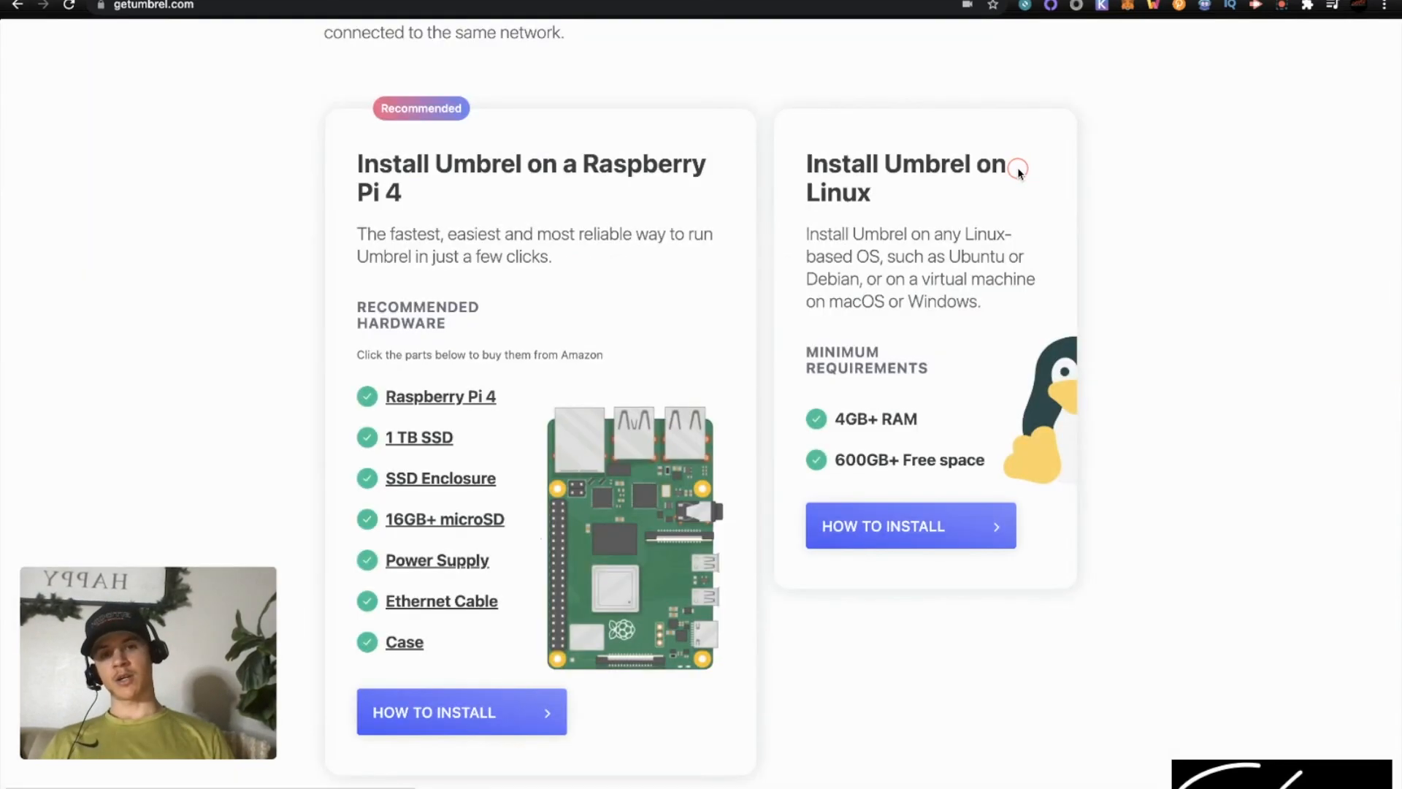
mouse_move(861, 305)
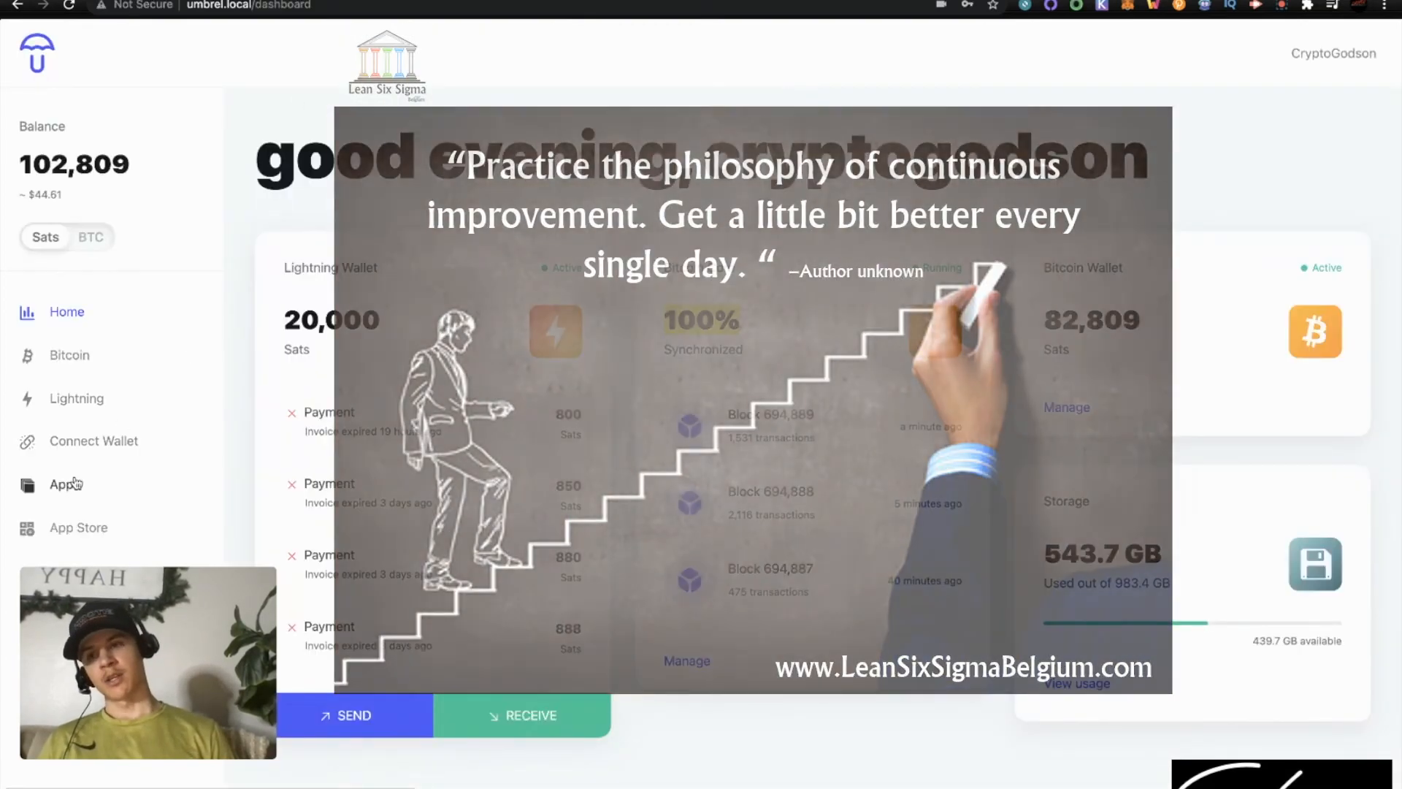
Browse Apps, glance at Connect Wallet, then return to the BTCPay Server, Mempool, ThunderHub list
click(63, 484)
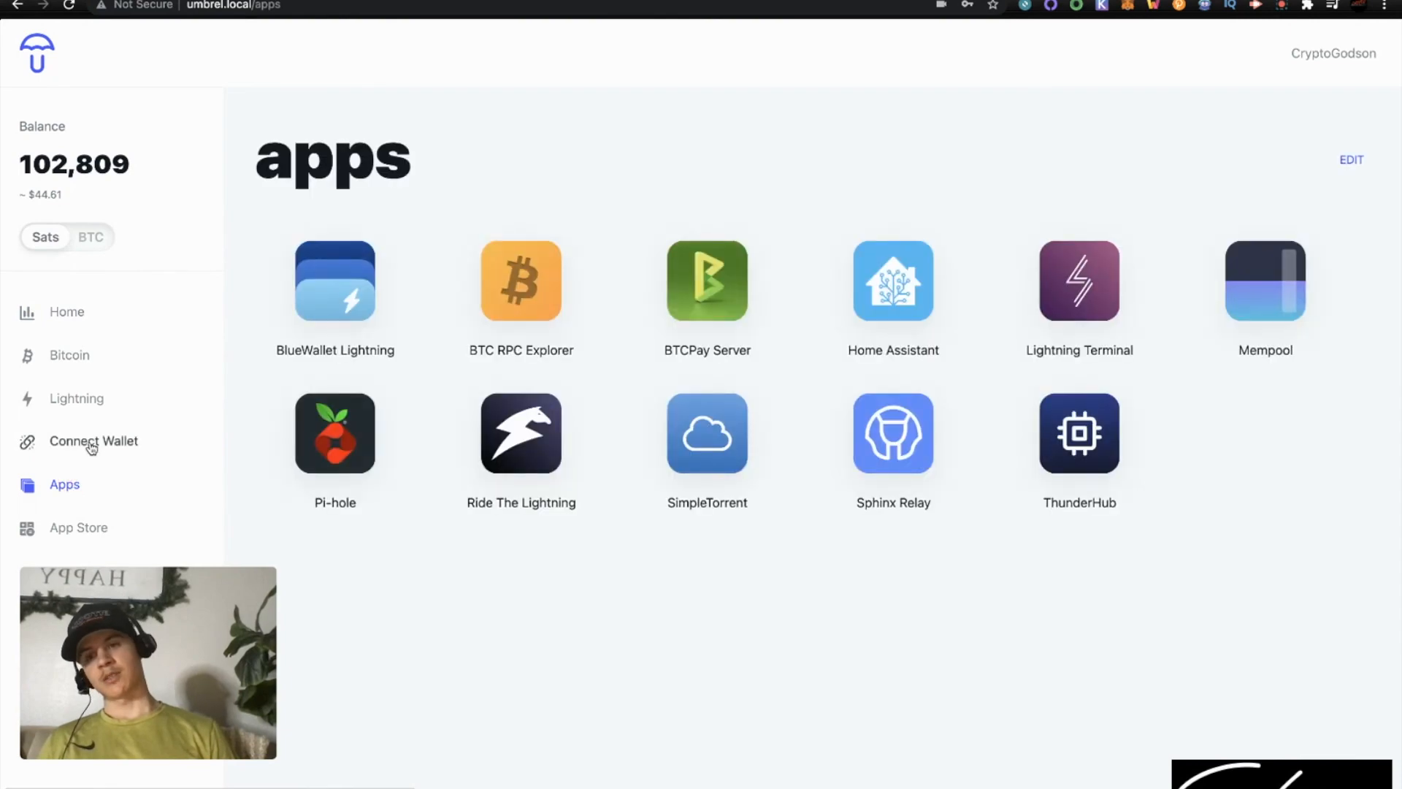
click(93, 441)
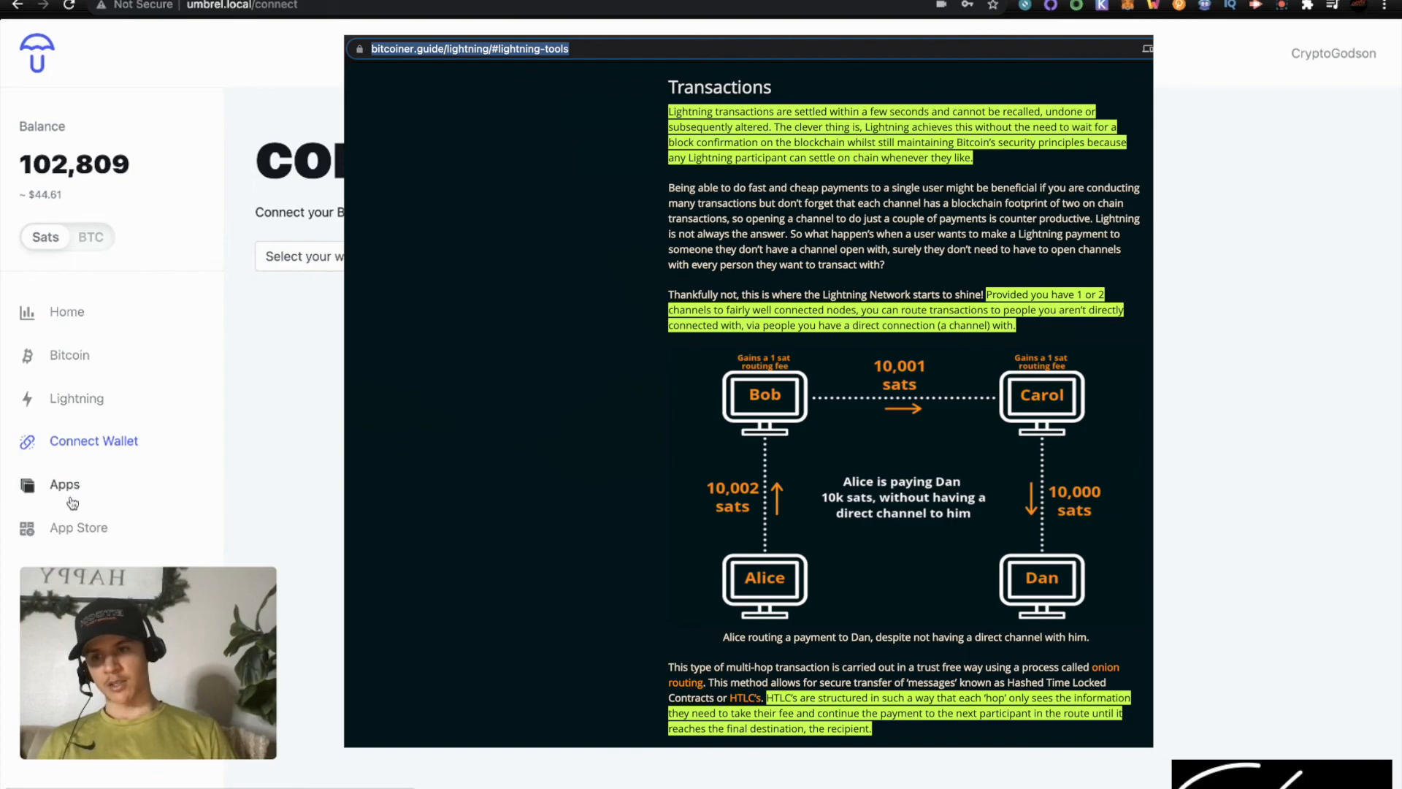
click(64, 483)
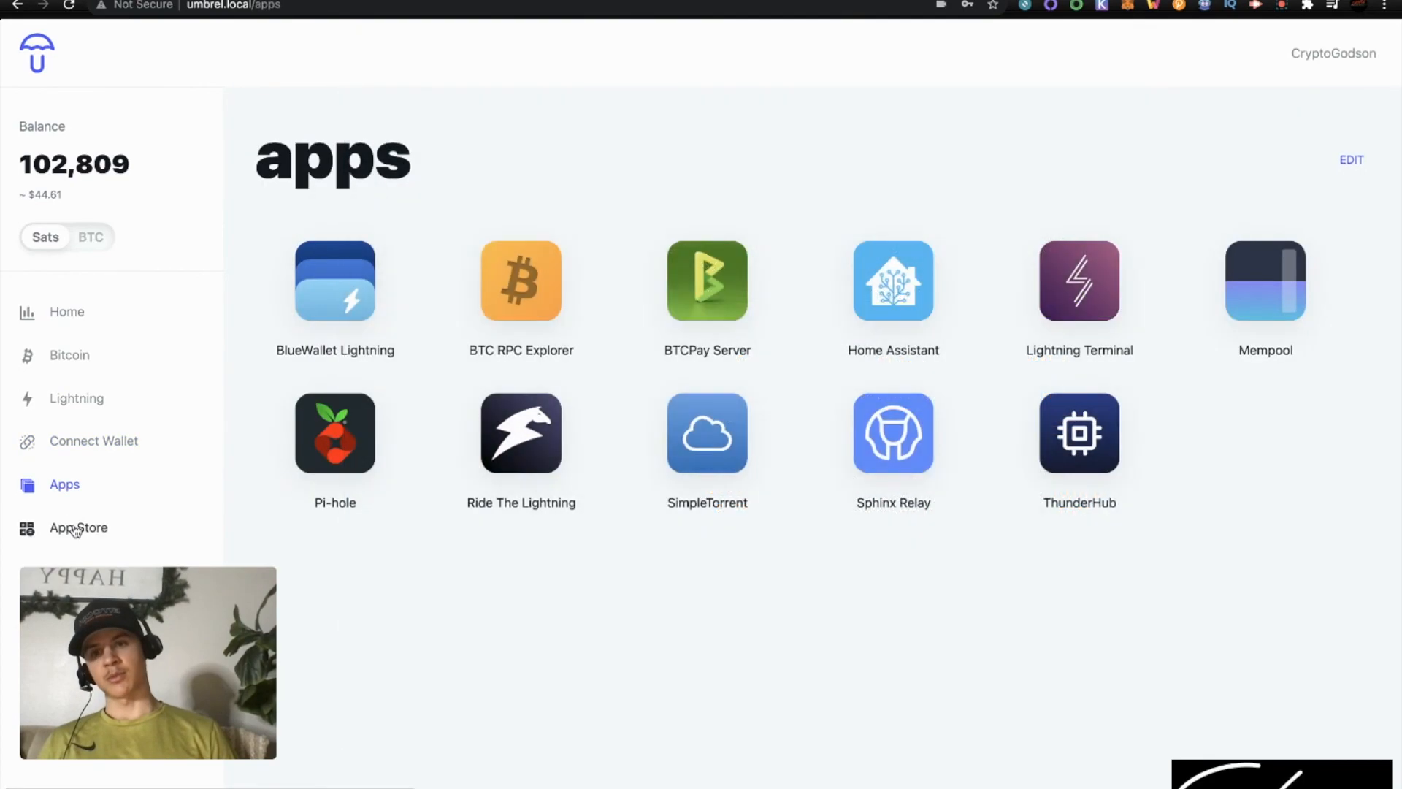